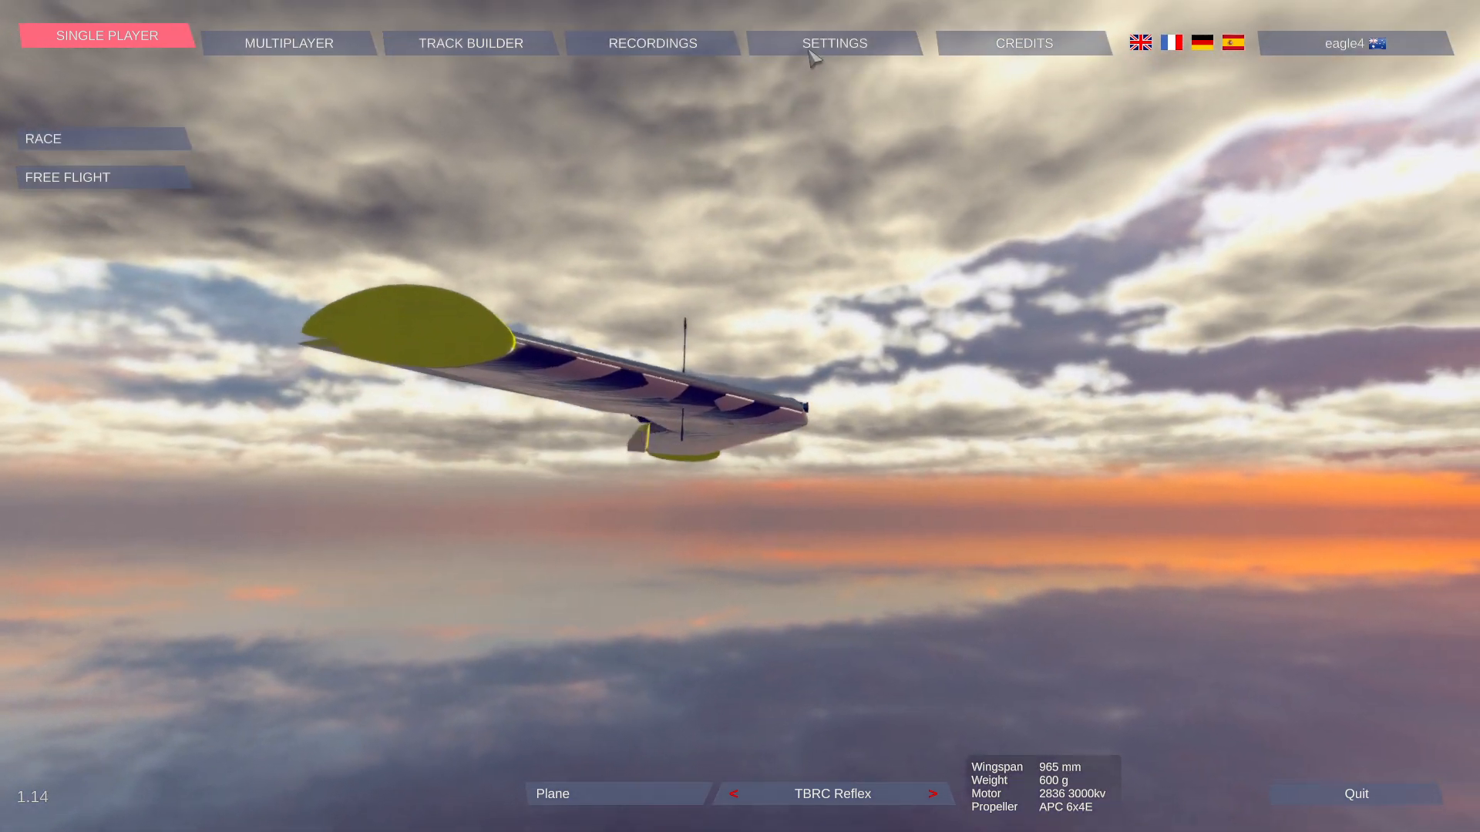
Switch the main menu to the Settings section
left_click(833, 43)
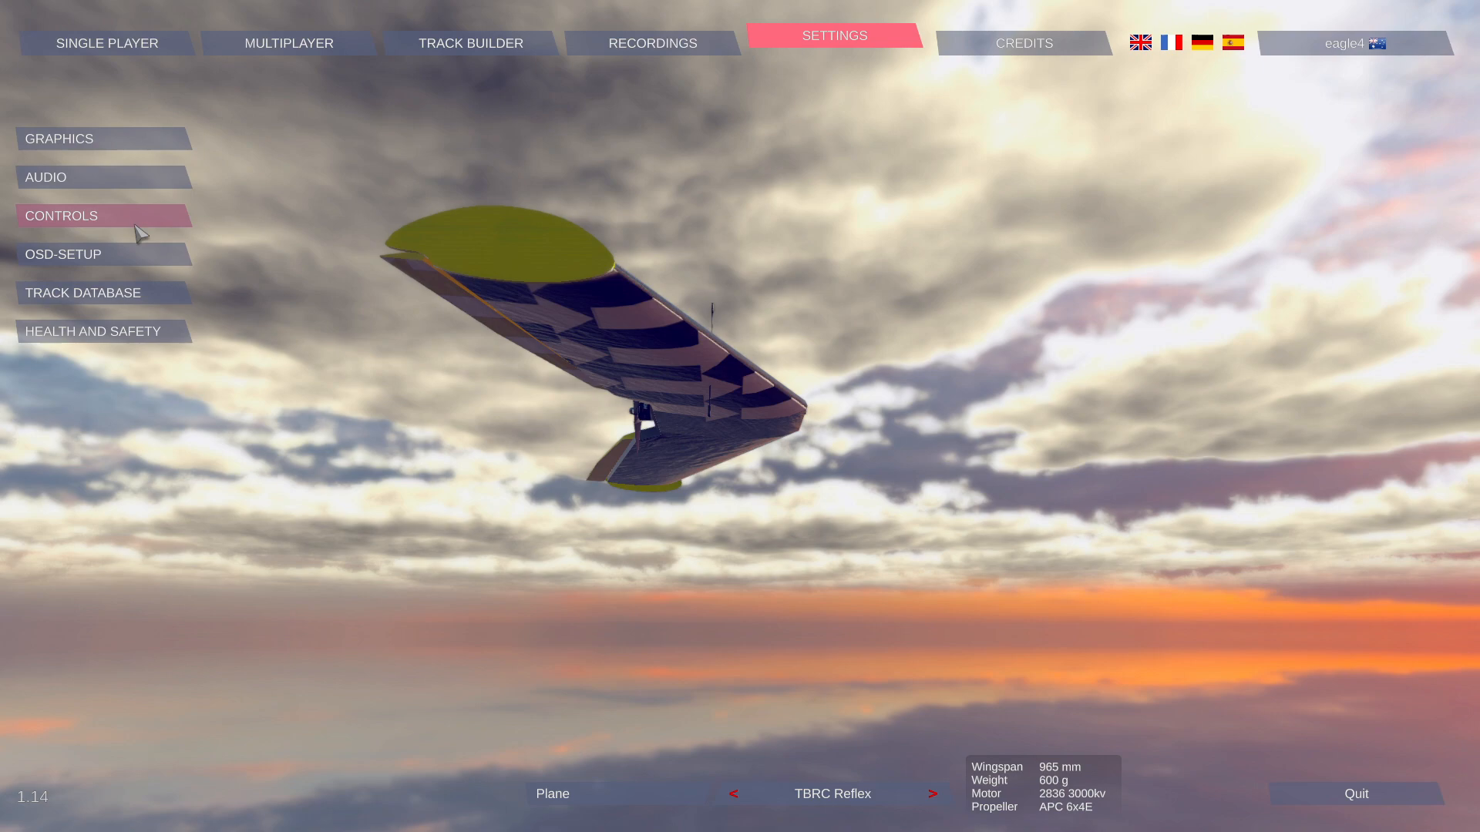
Enter OSD-Setup and cycle the layout arrows until the empty OSD 3 is shown
left_click(63, 255)
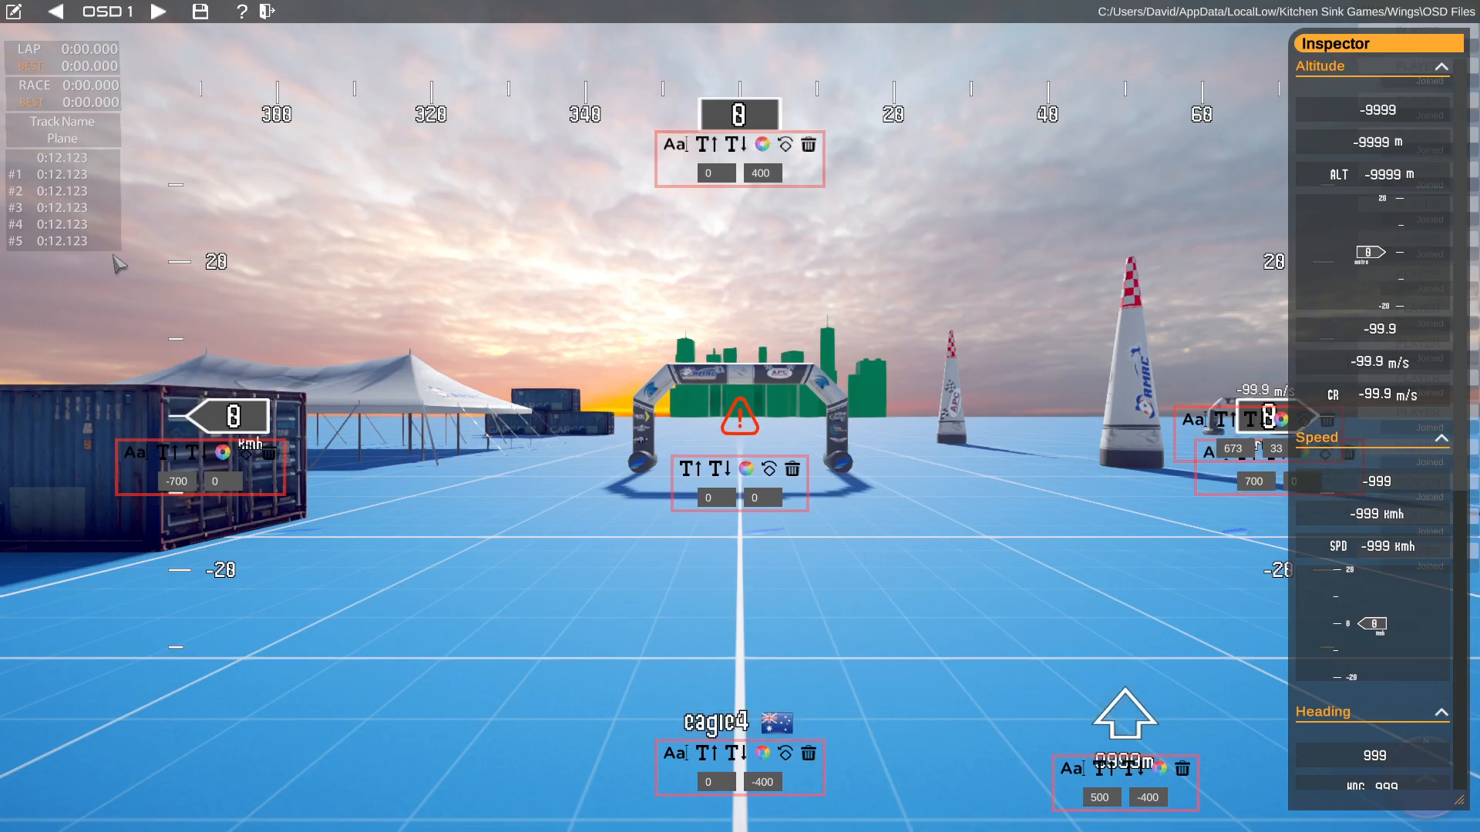
mouse_move(795, 470)
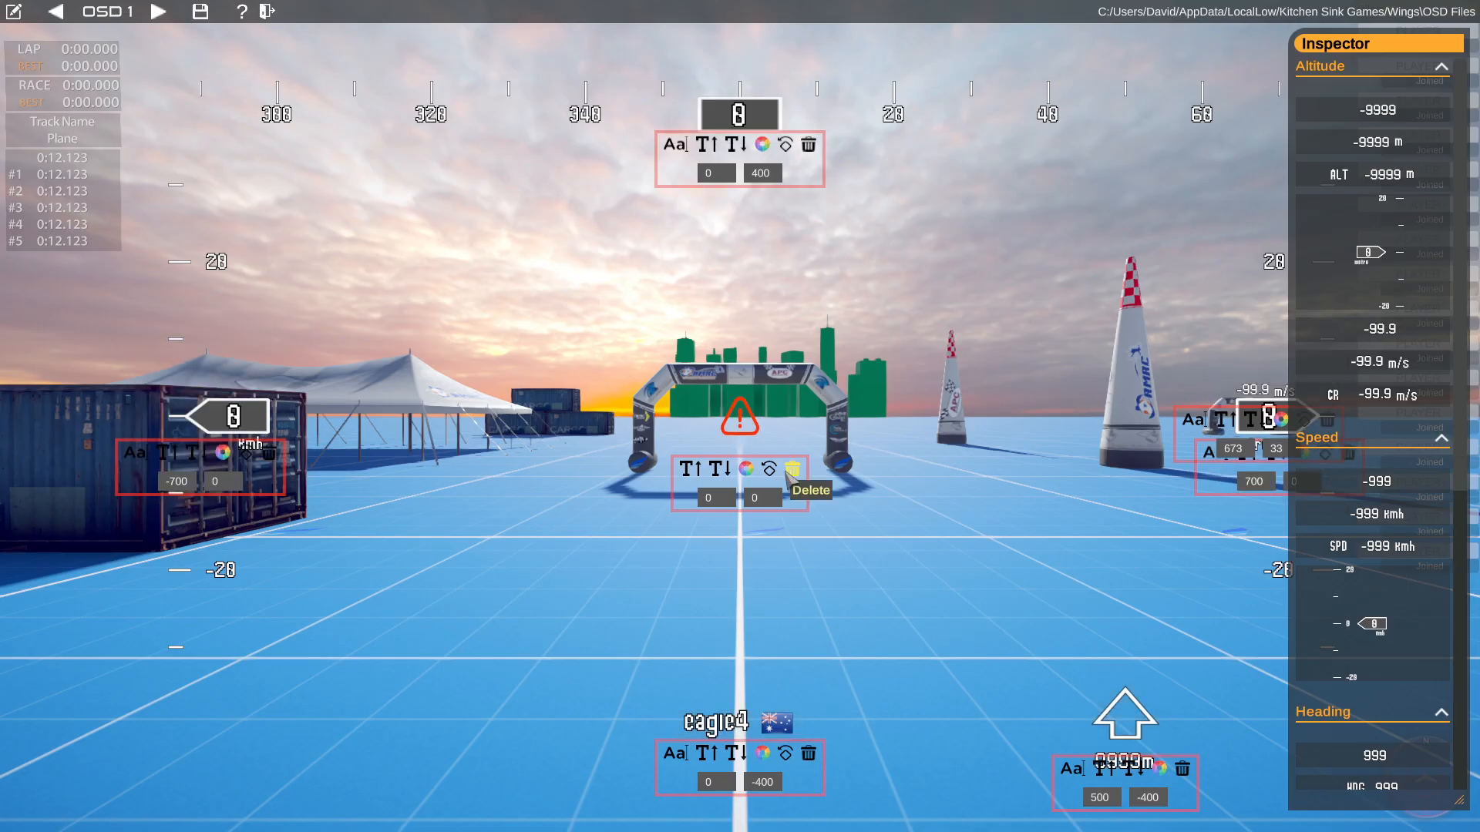
mouse_move(766, 188)
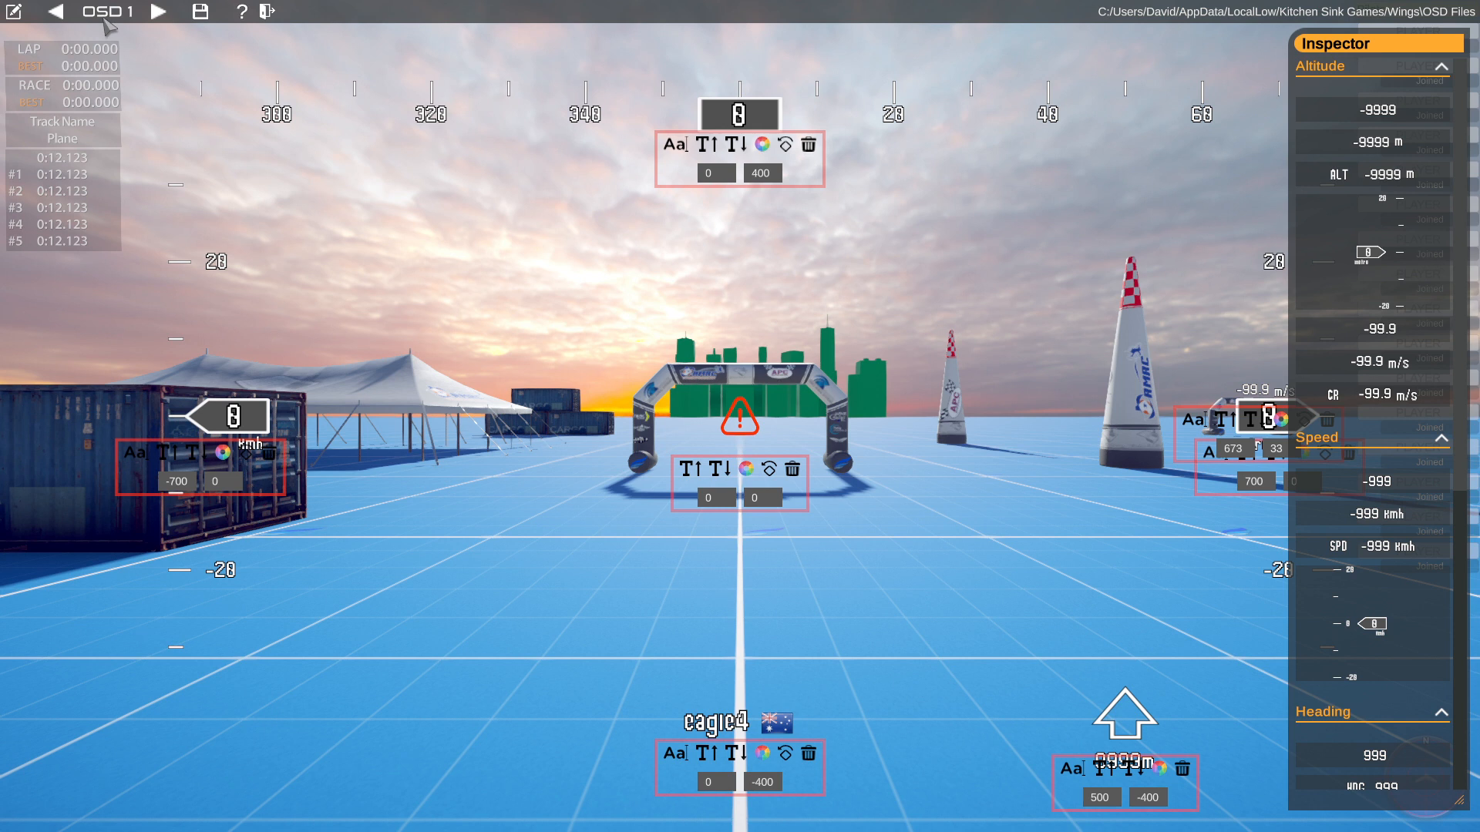
mouse_move(151, 31)
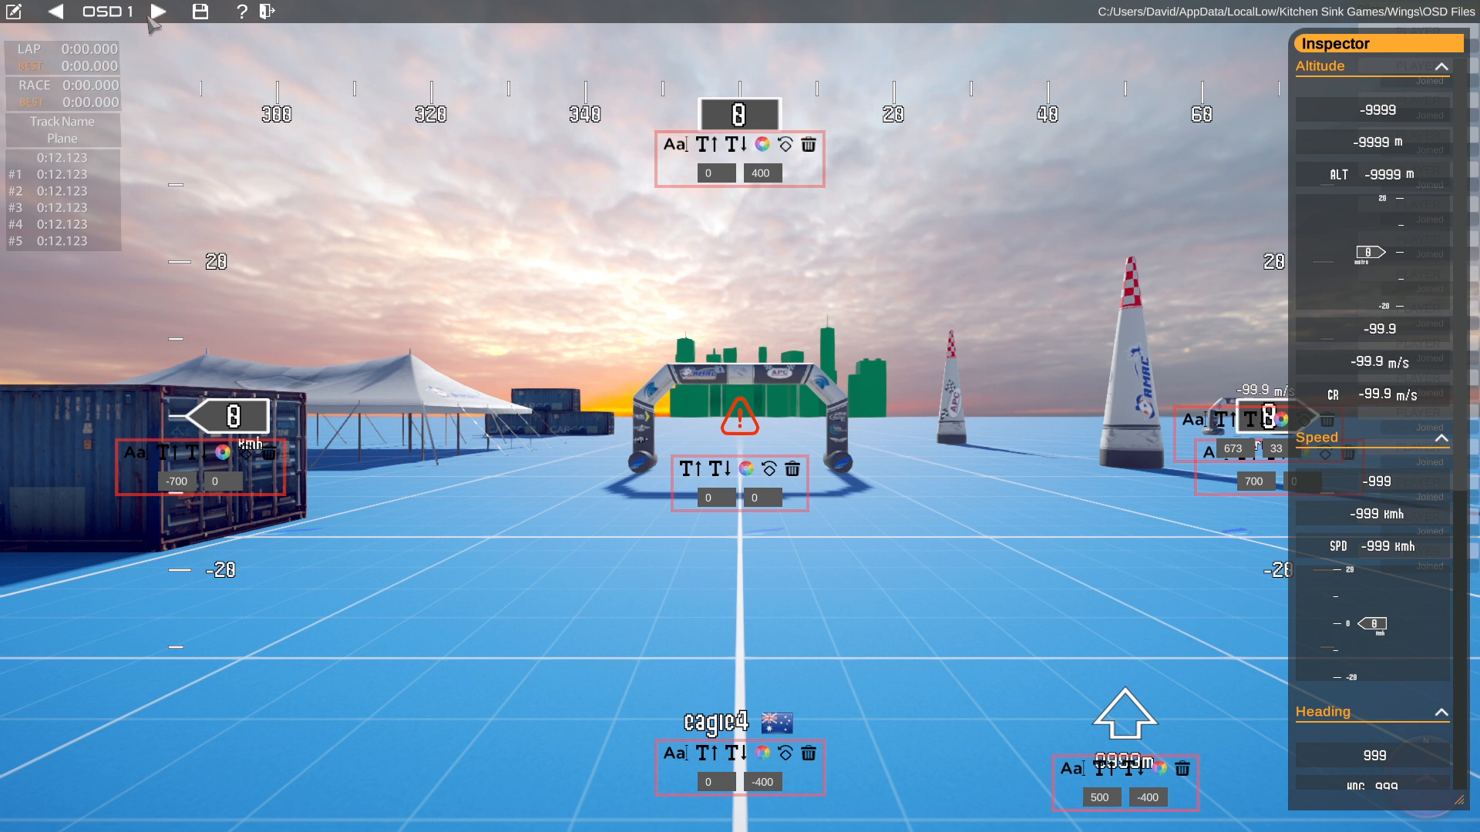
left_click(157, 11)
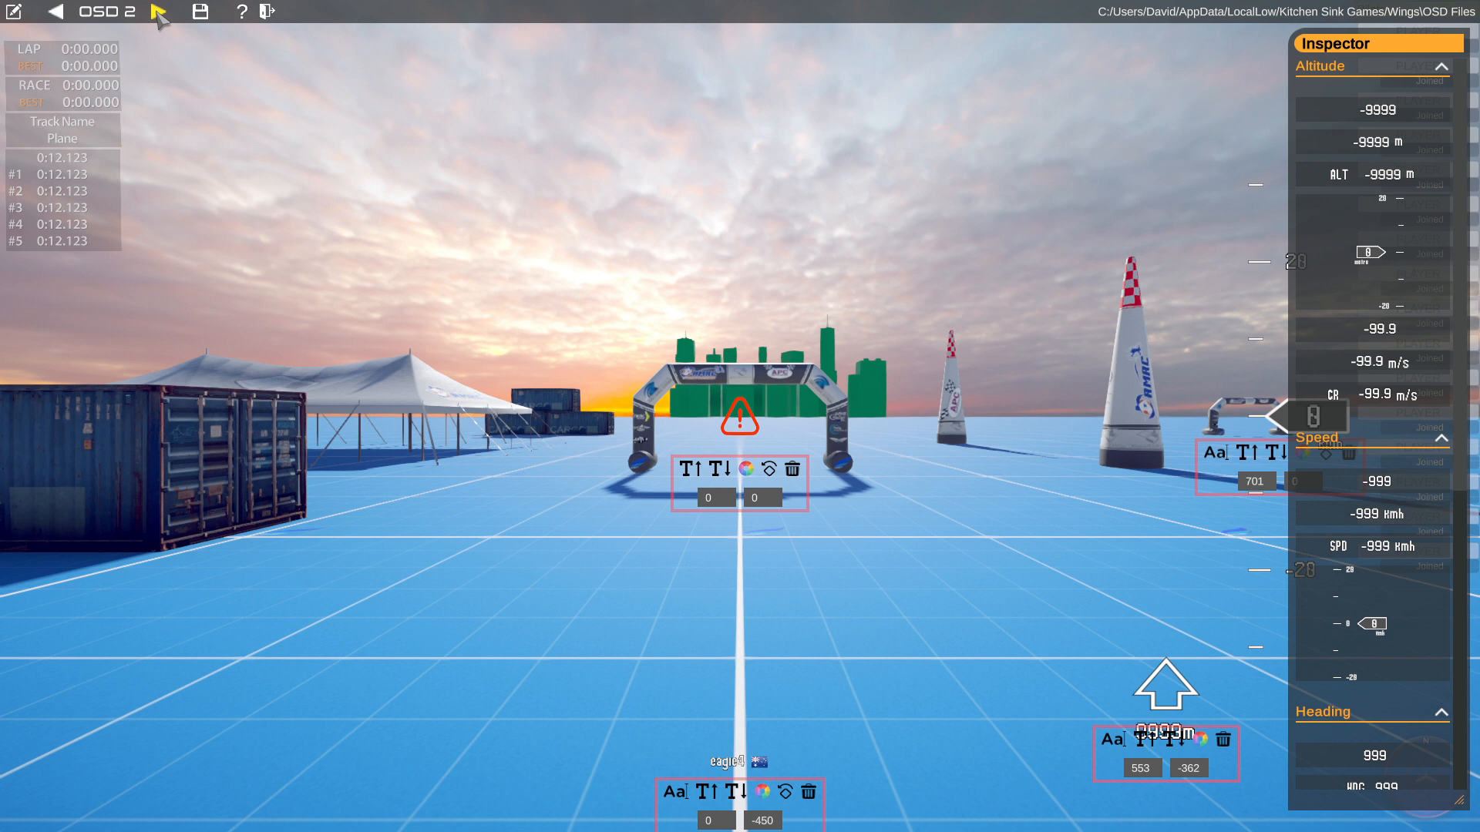
left_click(159, 12)
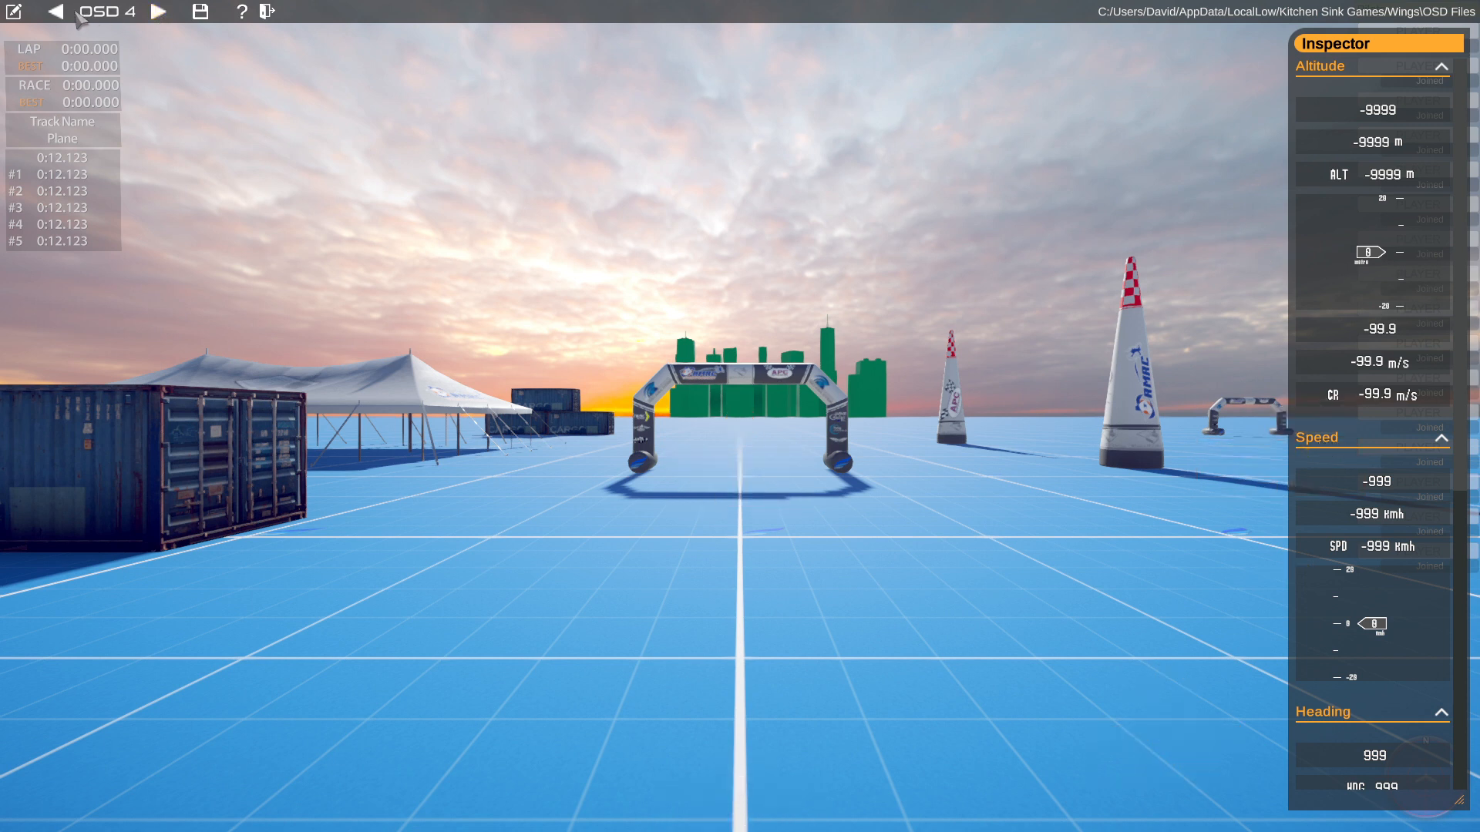
left_click(54, 11)
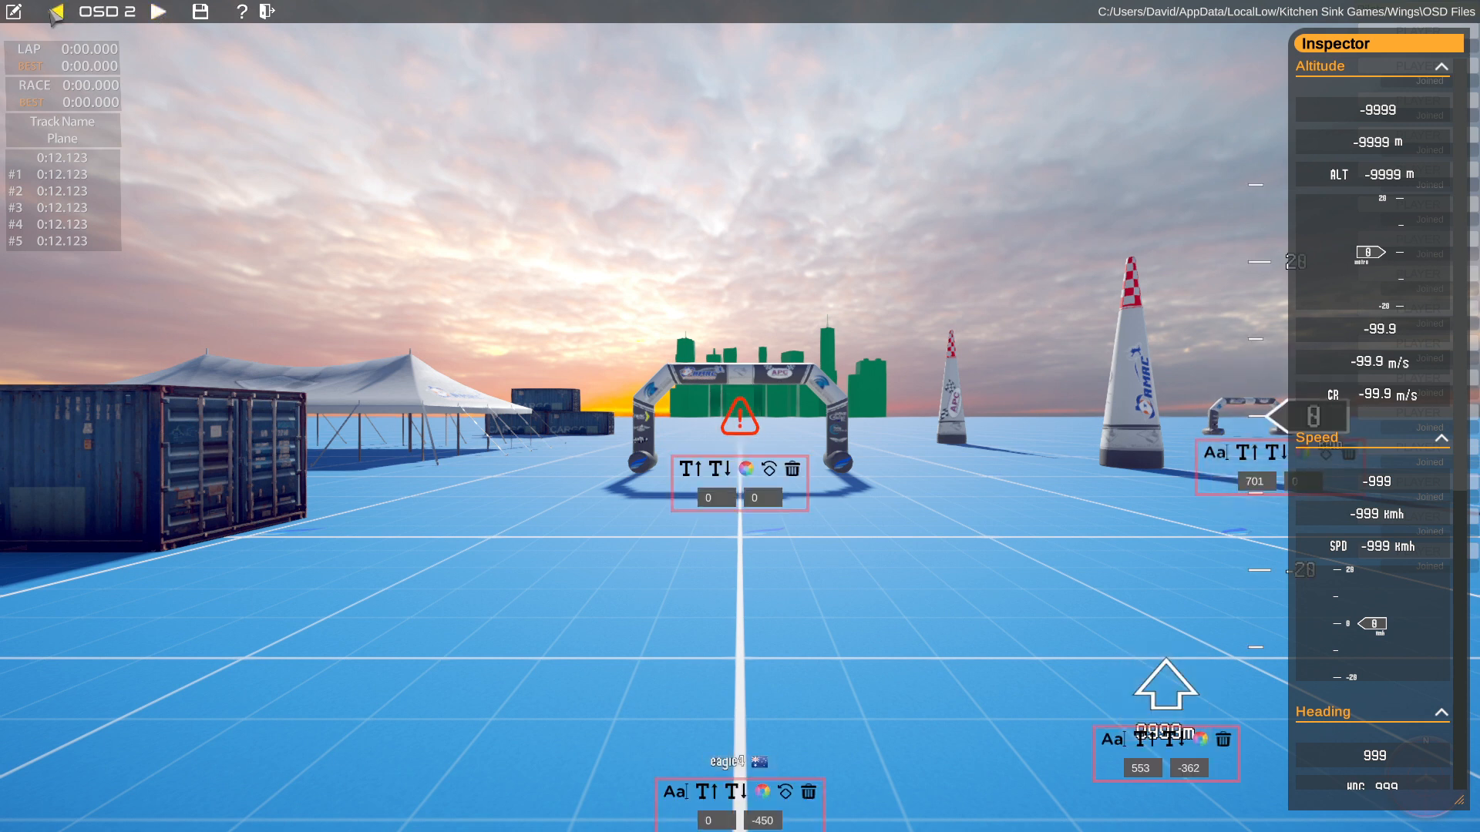
left_click(157, 10)
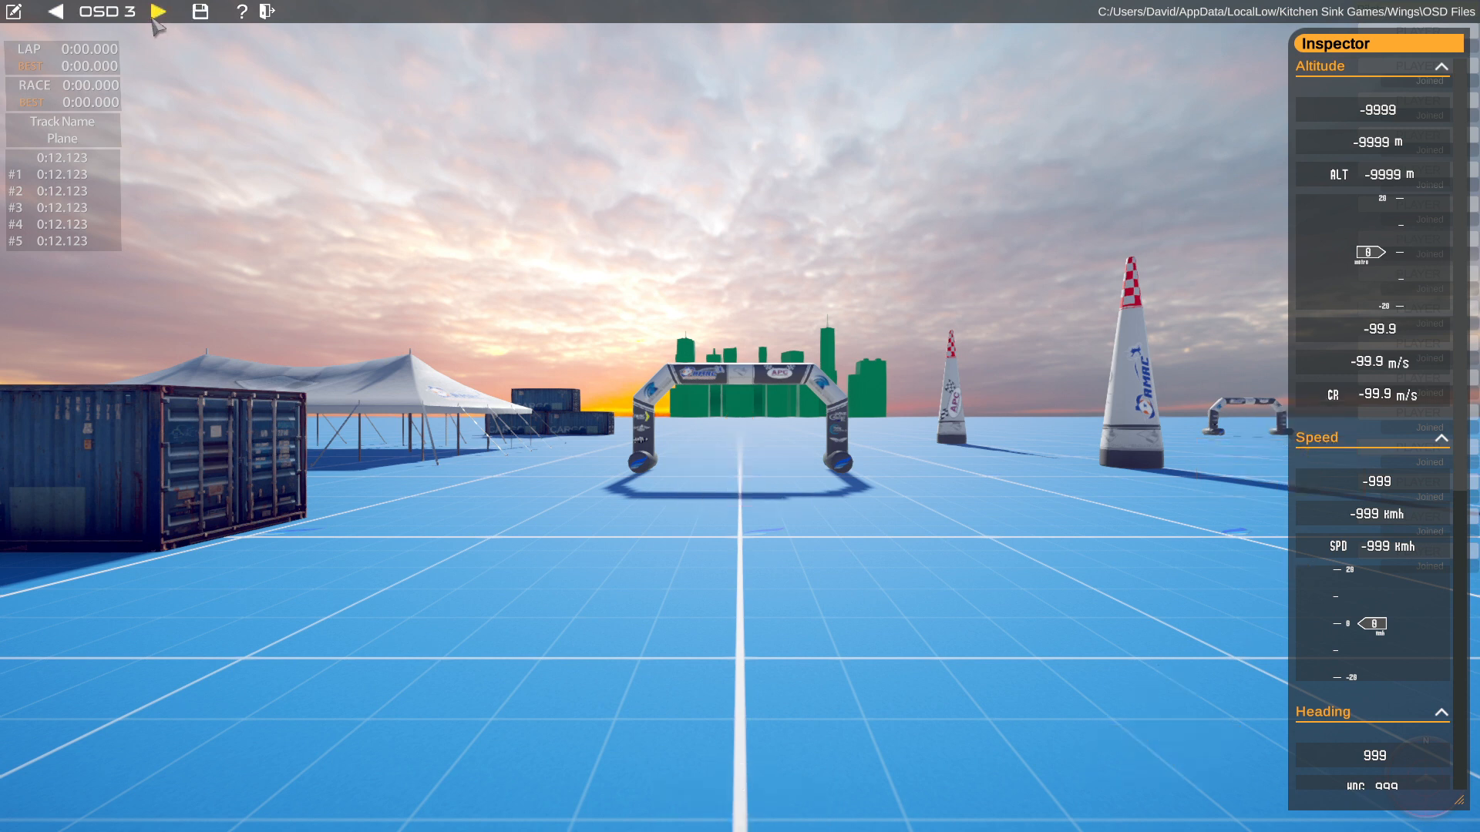
mouse_move(147, 23)
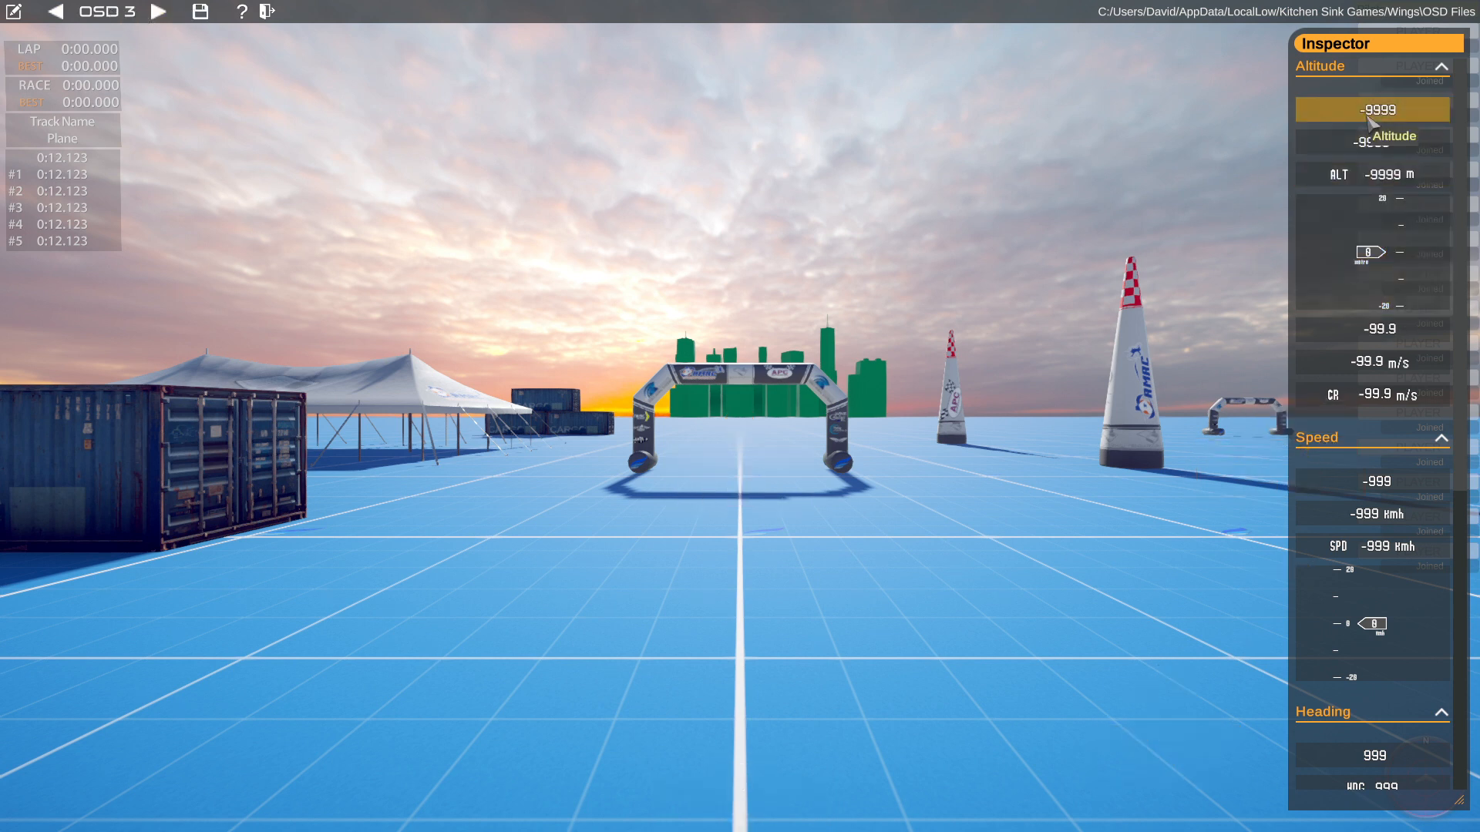
Add the Home arrow with distance readout near the bottom centre of OSD 3
scroll("down", 3)
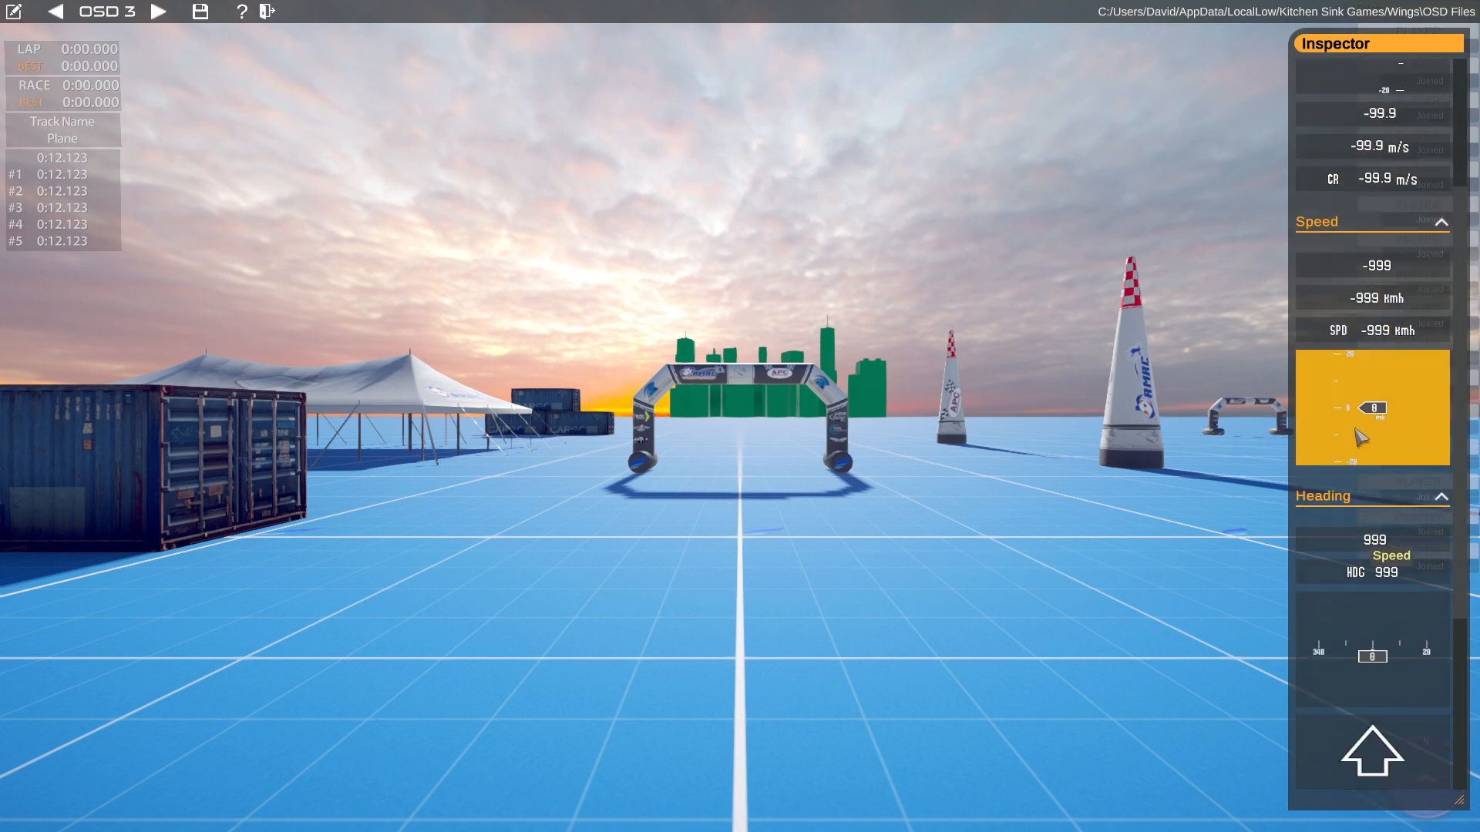
scroll("down", 3)
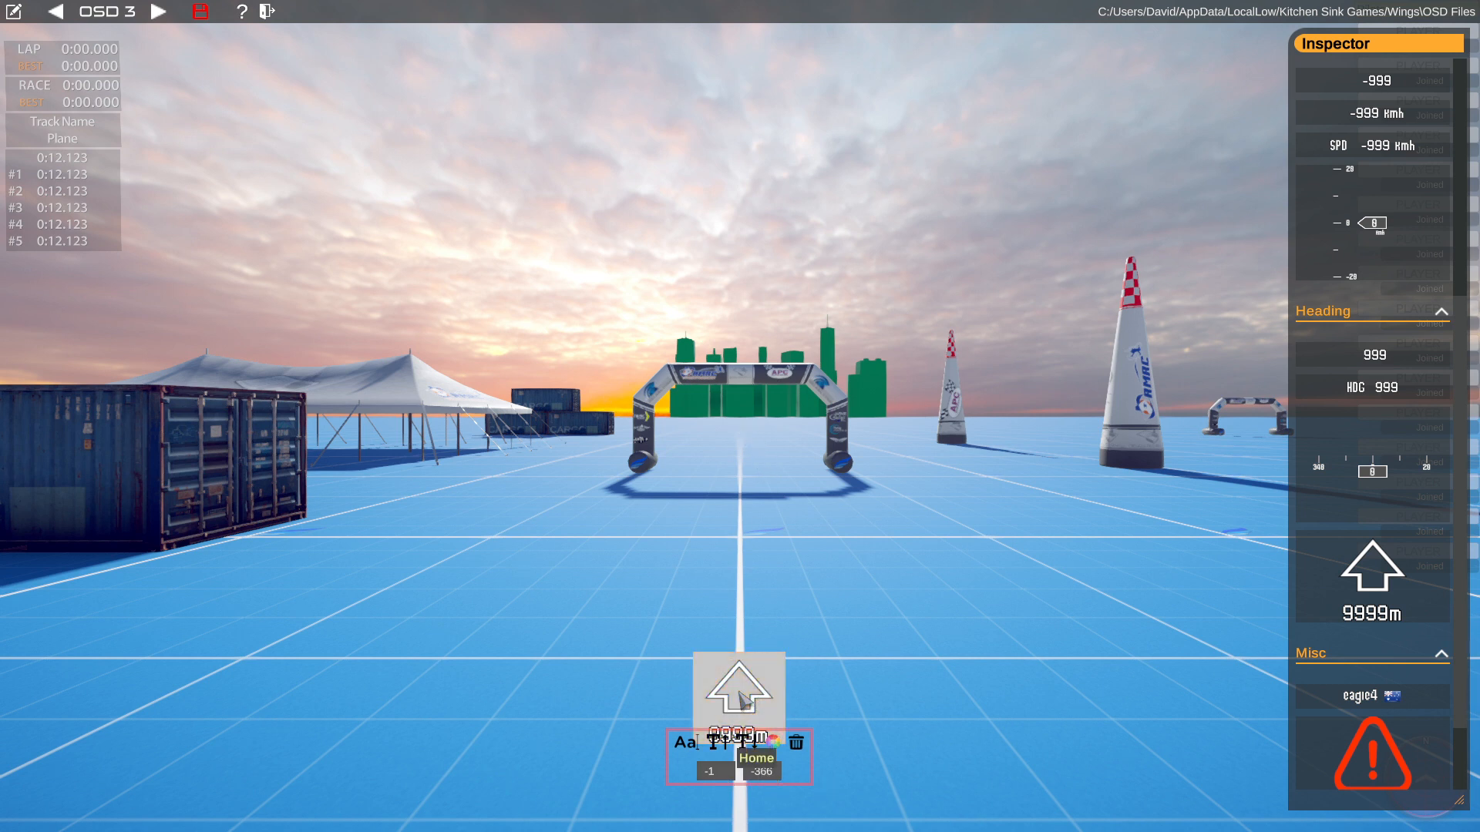
left_click(738, 684)
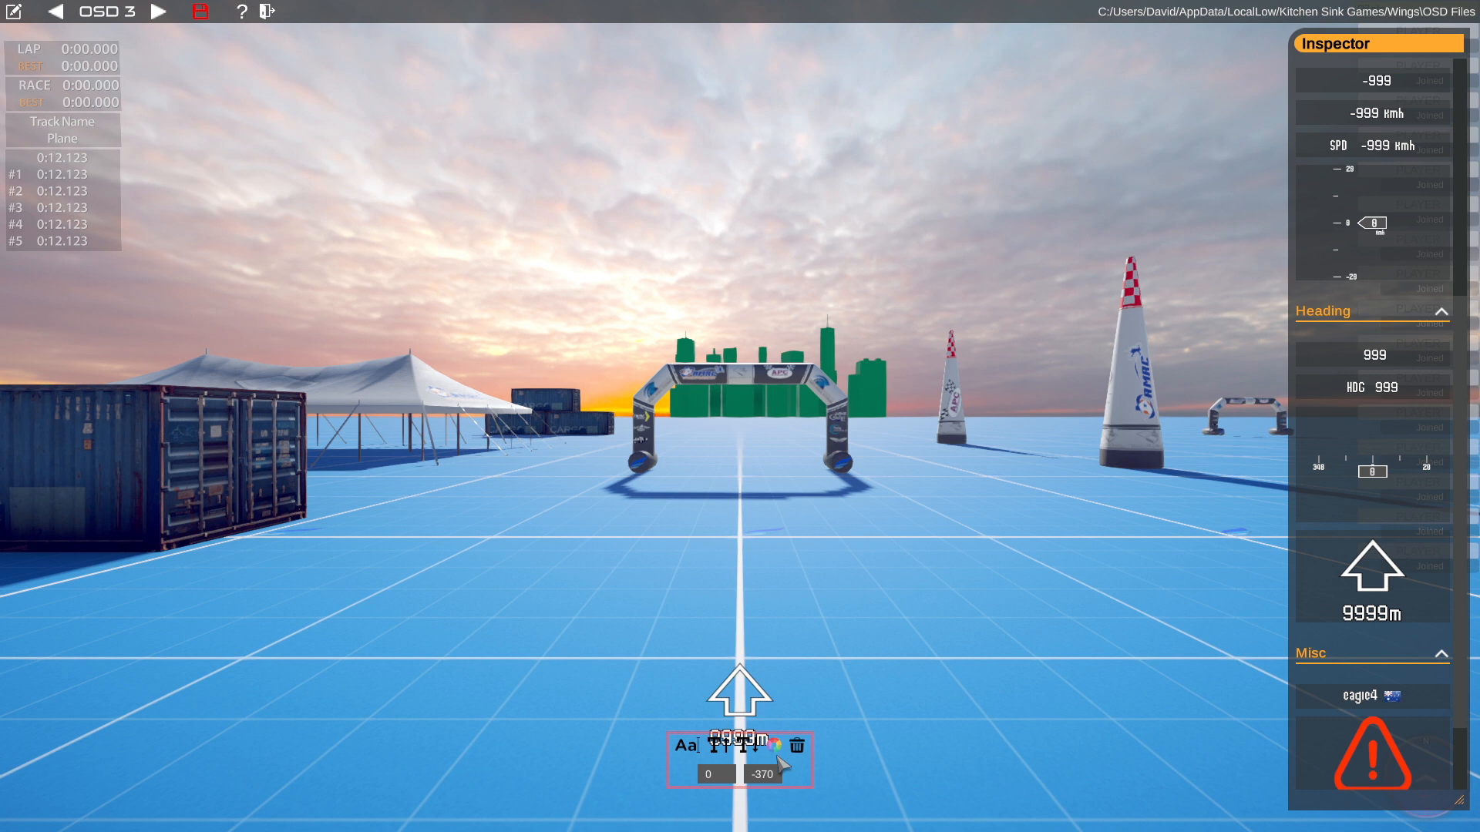
mouse_move(774, 641)
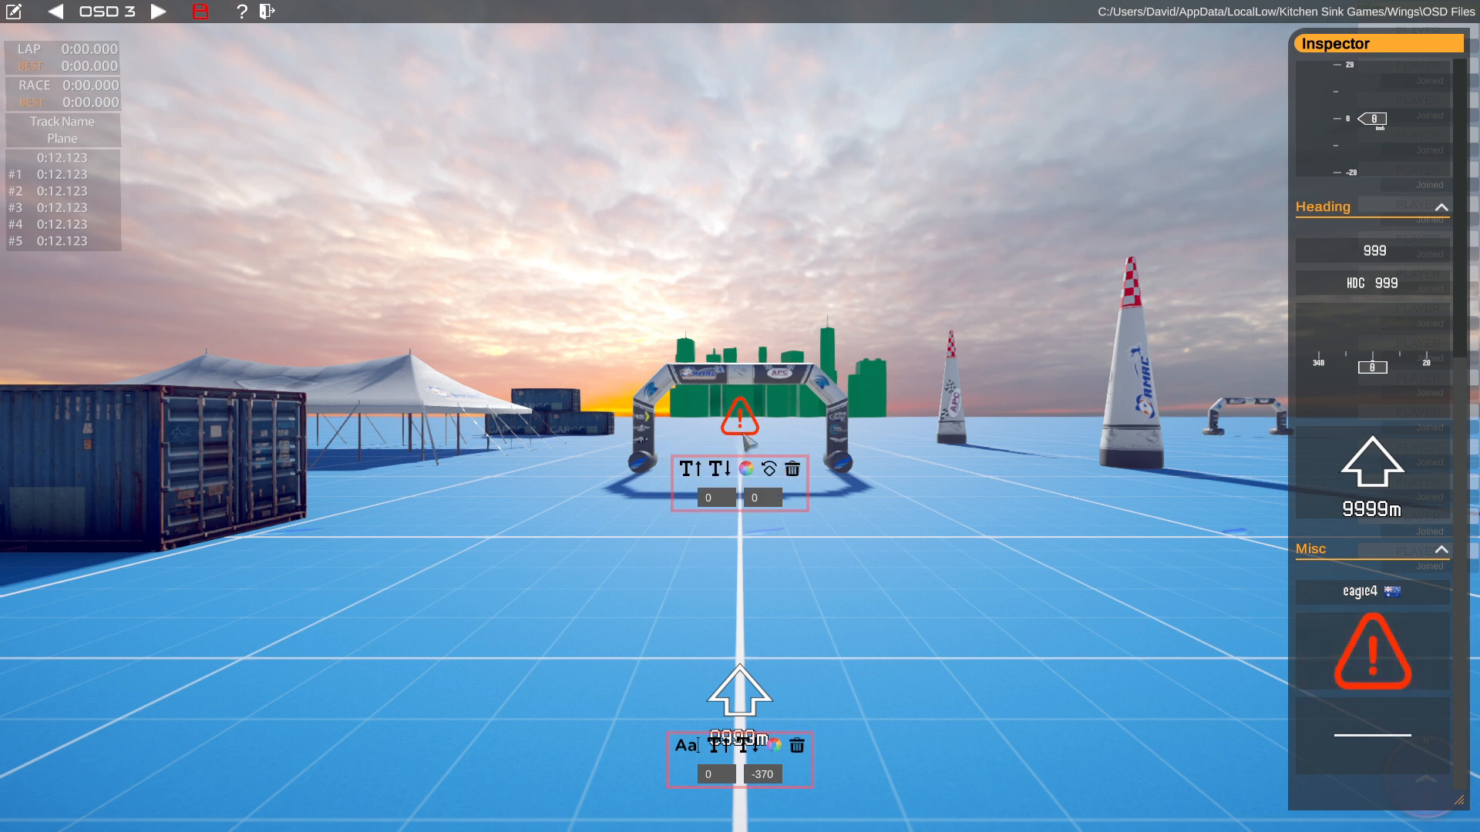
mouse_move(741, 418)
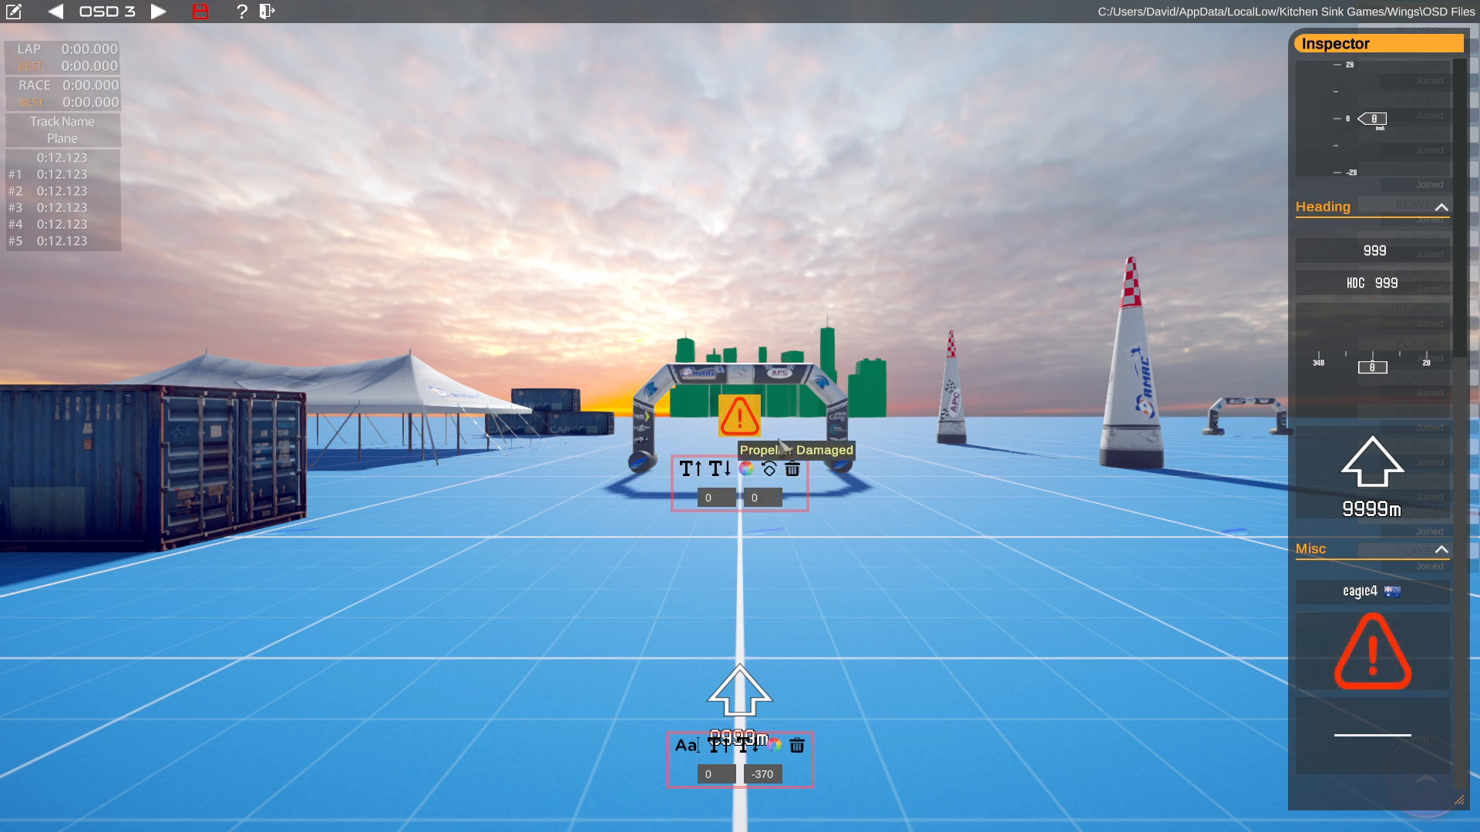
mouse_move(1375, 523)
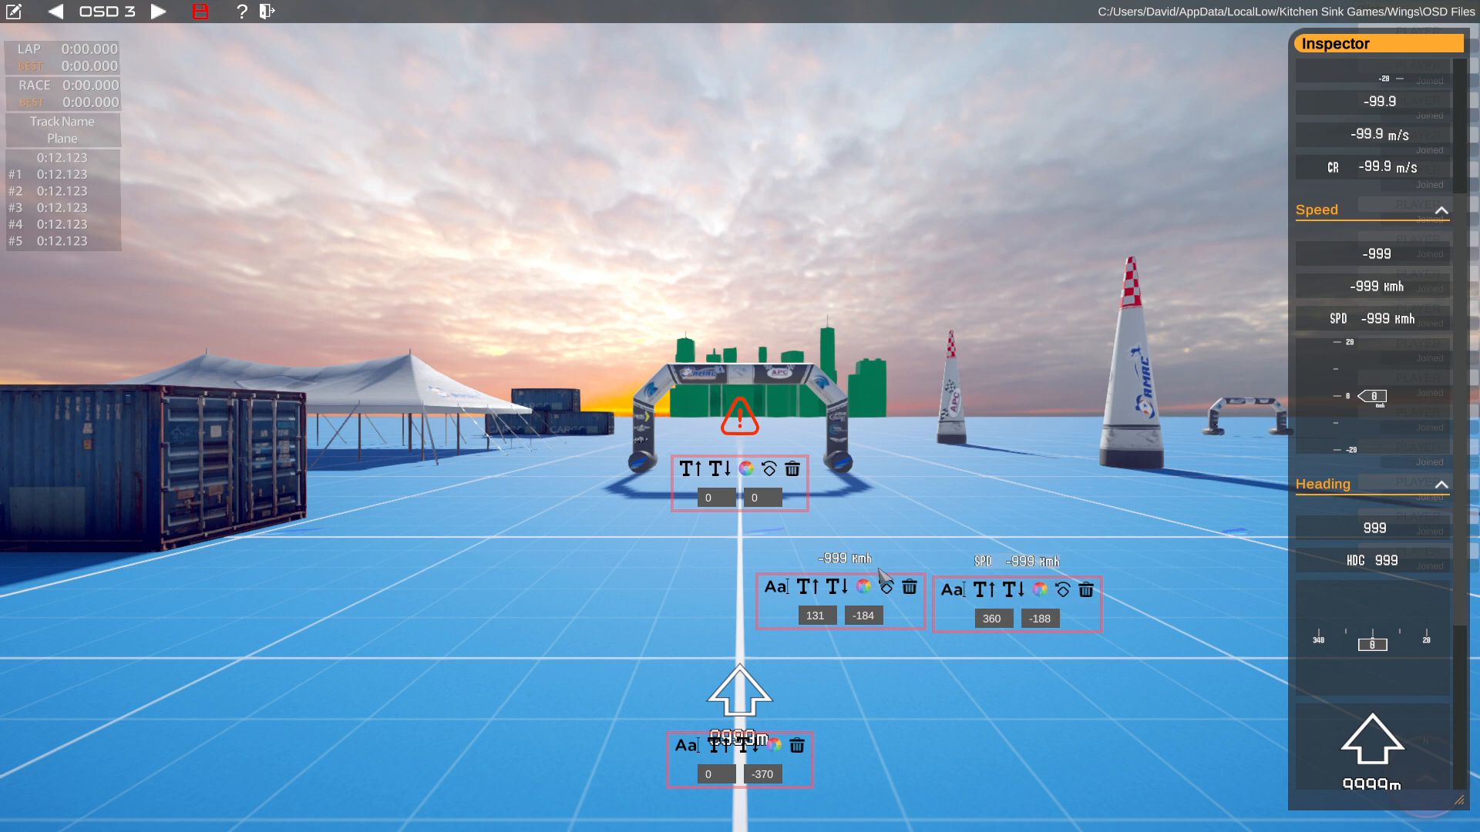
mouse_move(845, 558)
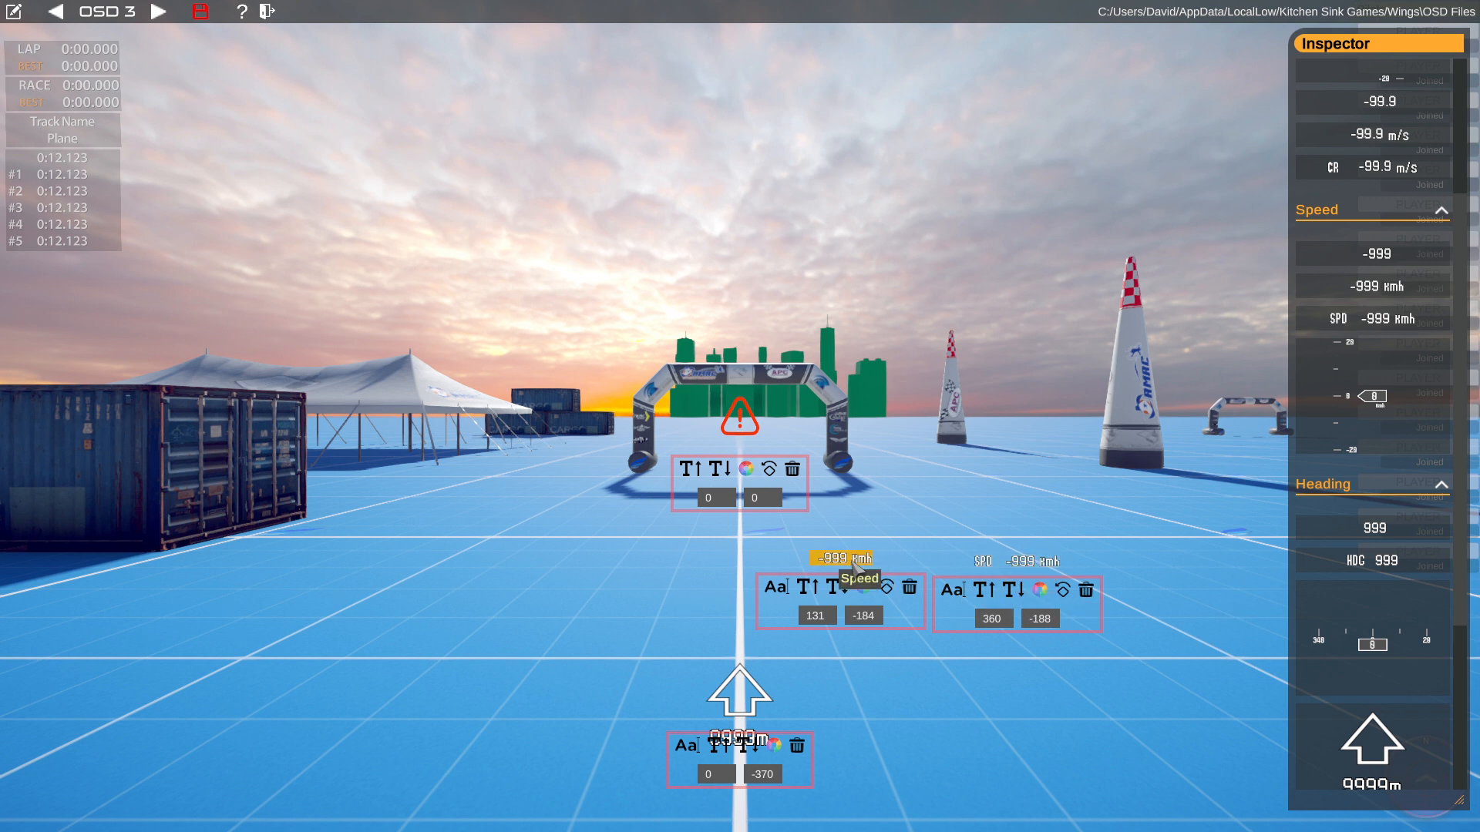
Remove the unlabelled speed readout and keep the SPD readout at the top centre
left_click(908, 587)
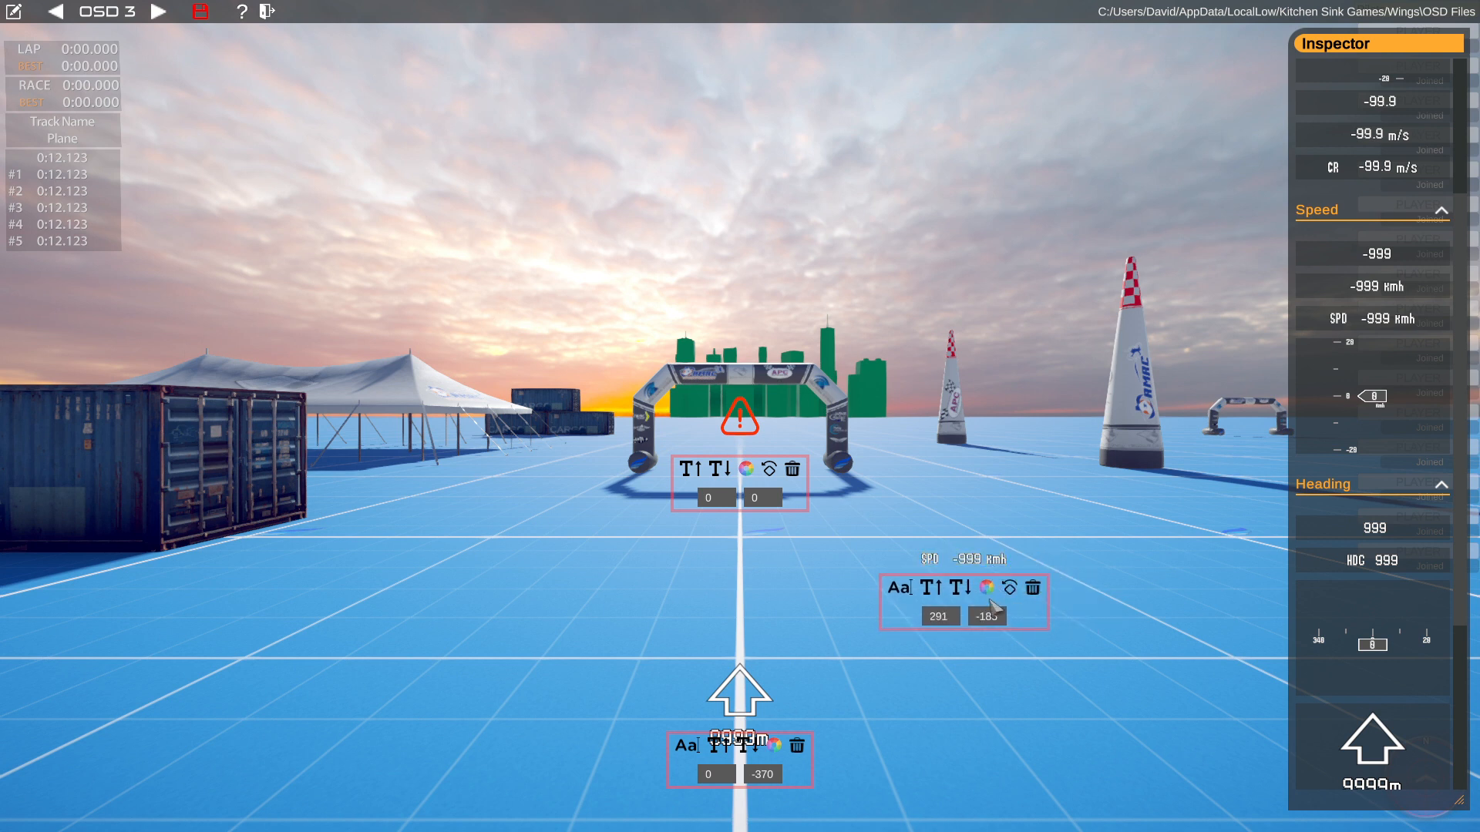
mouse_move(1009, 587)
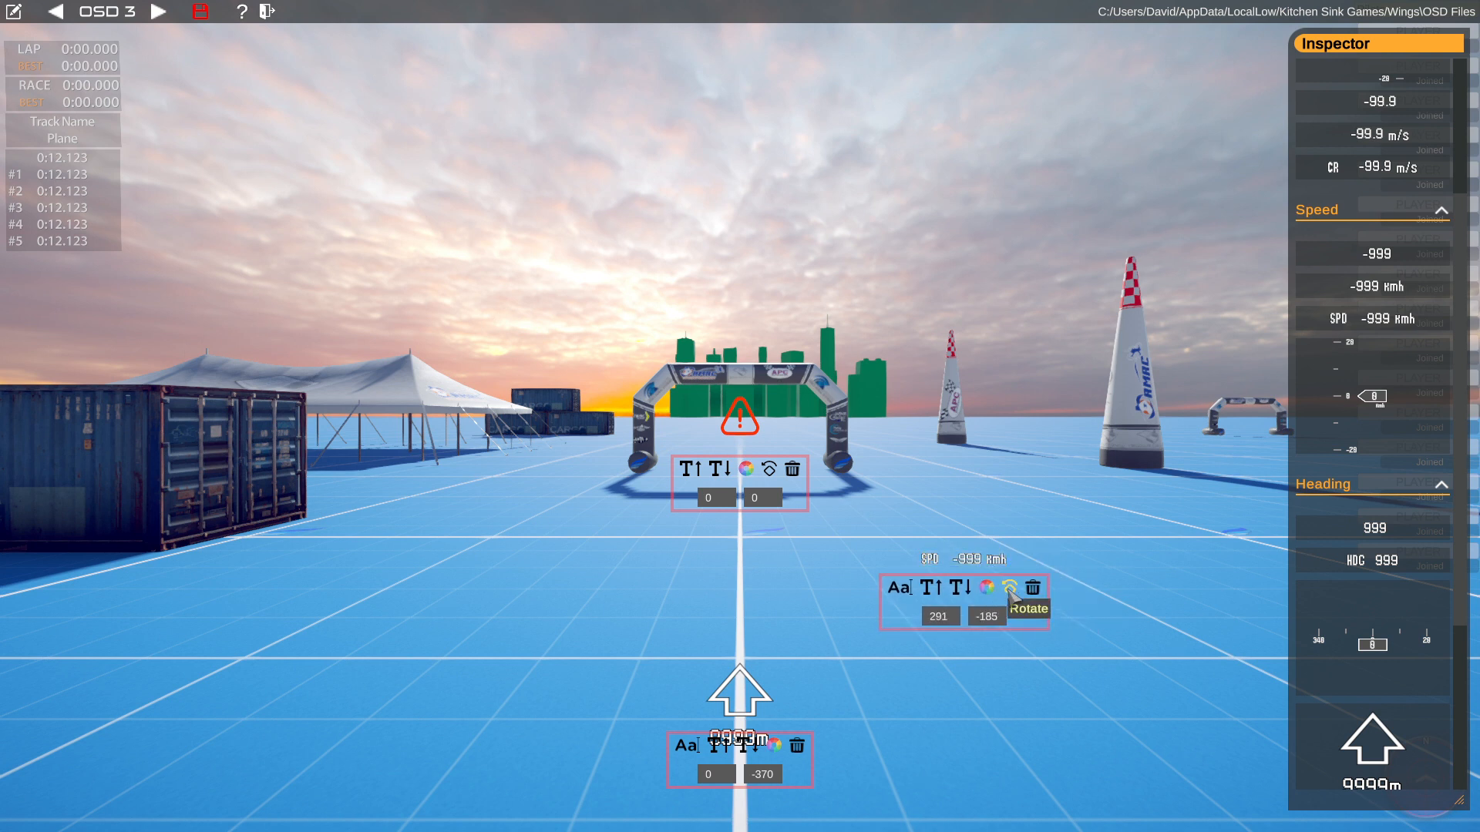
left_click(1009, 590)
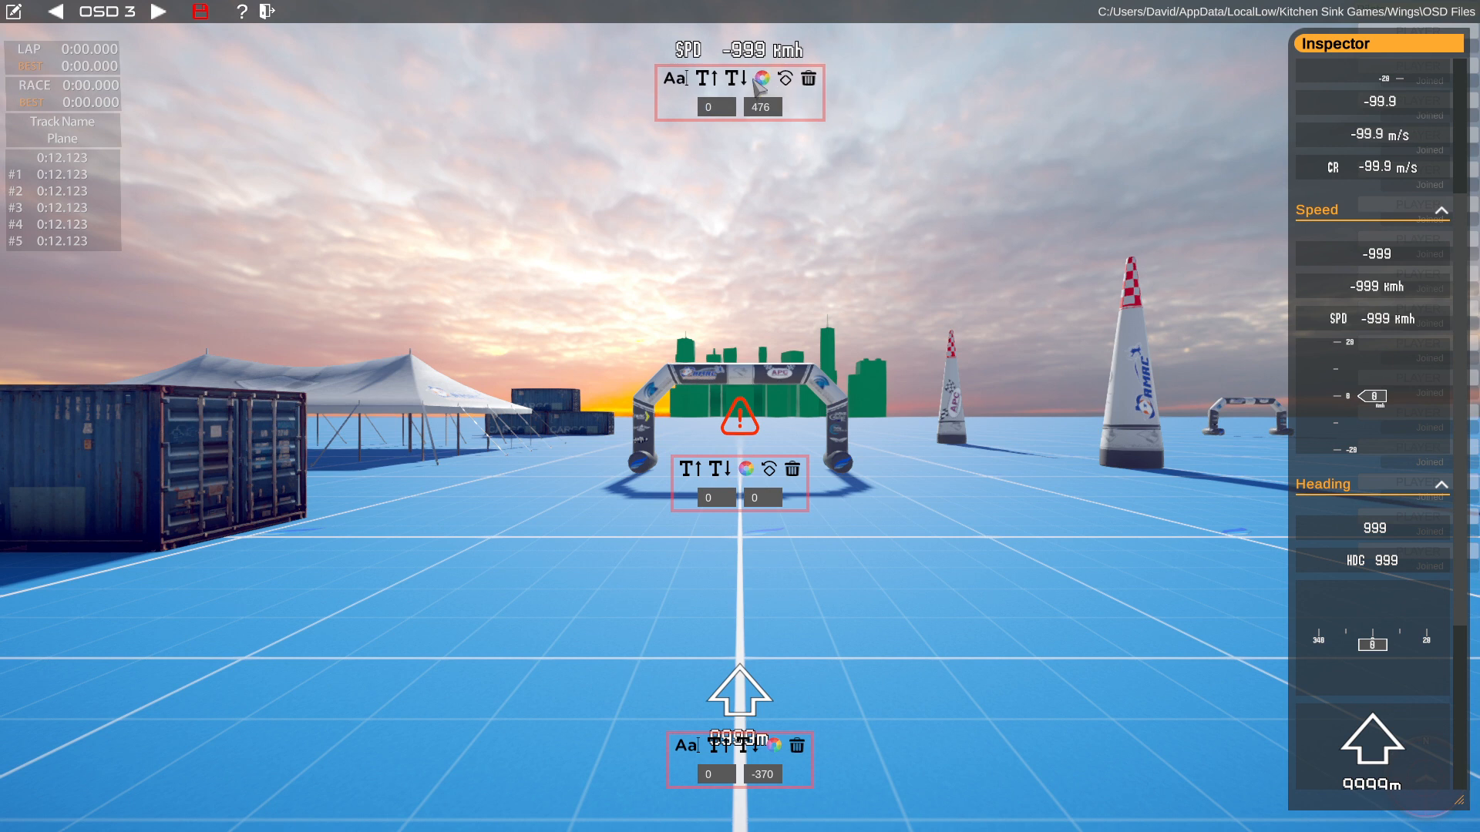
Enlarge the Pilot Name element and move it to the top centre above SPD
scroll("down", 3)
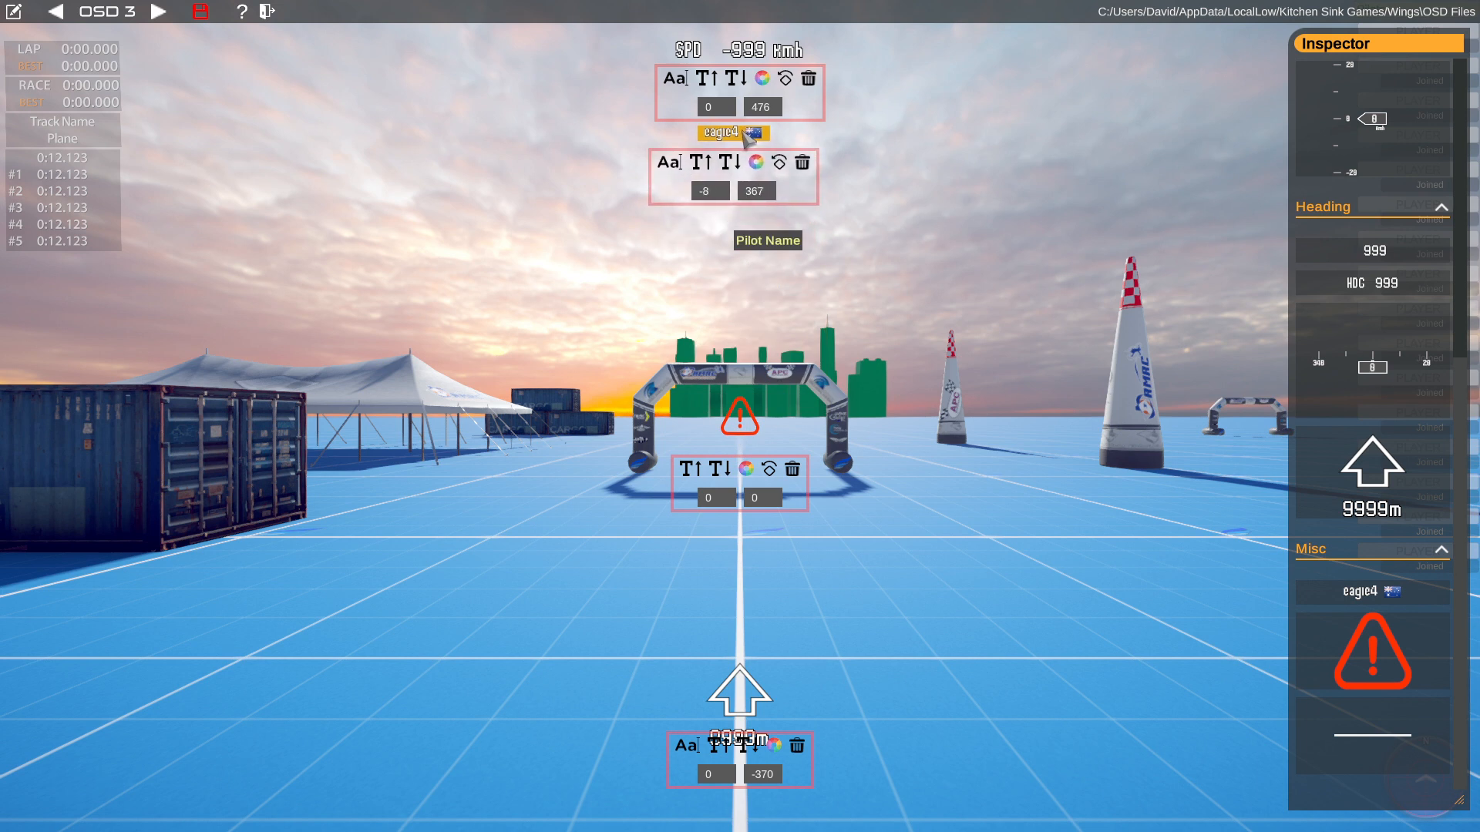
left_click(724, 162)
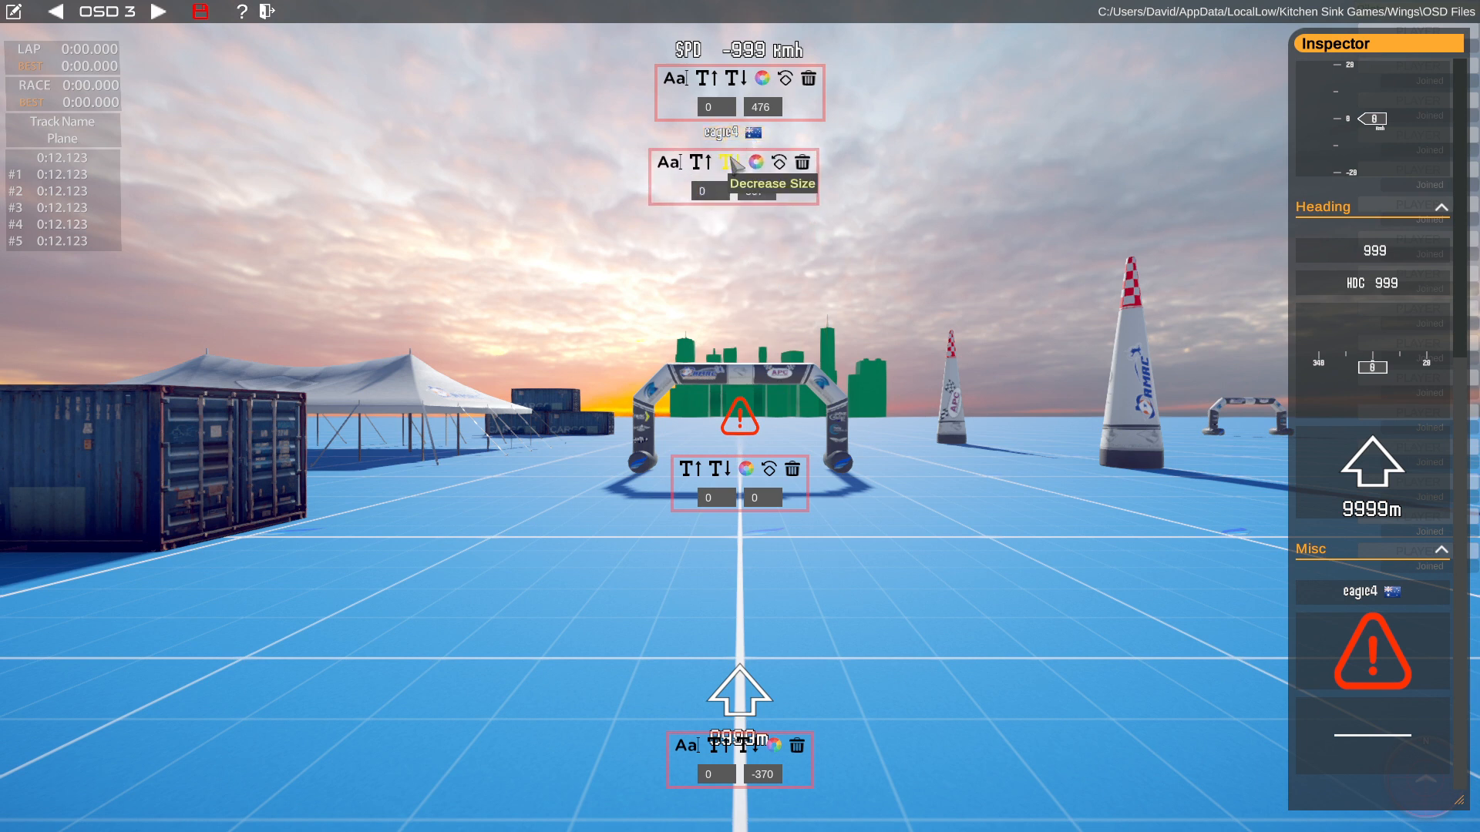
left_click(715, 162)
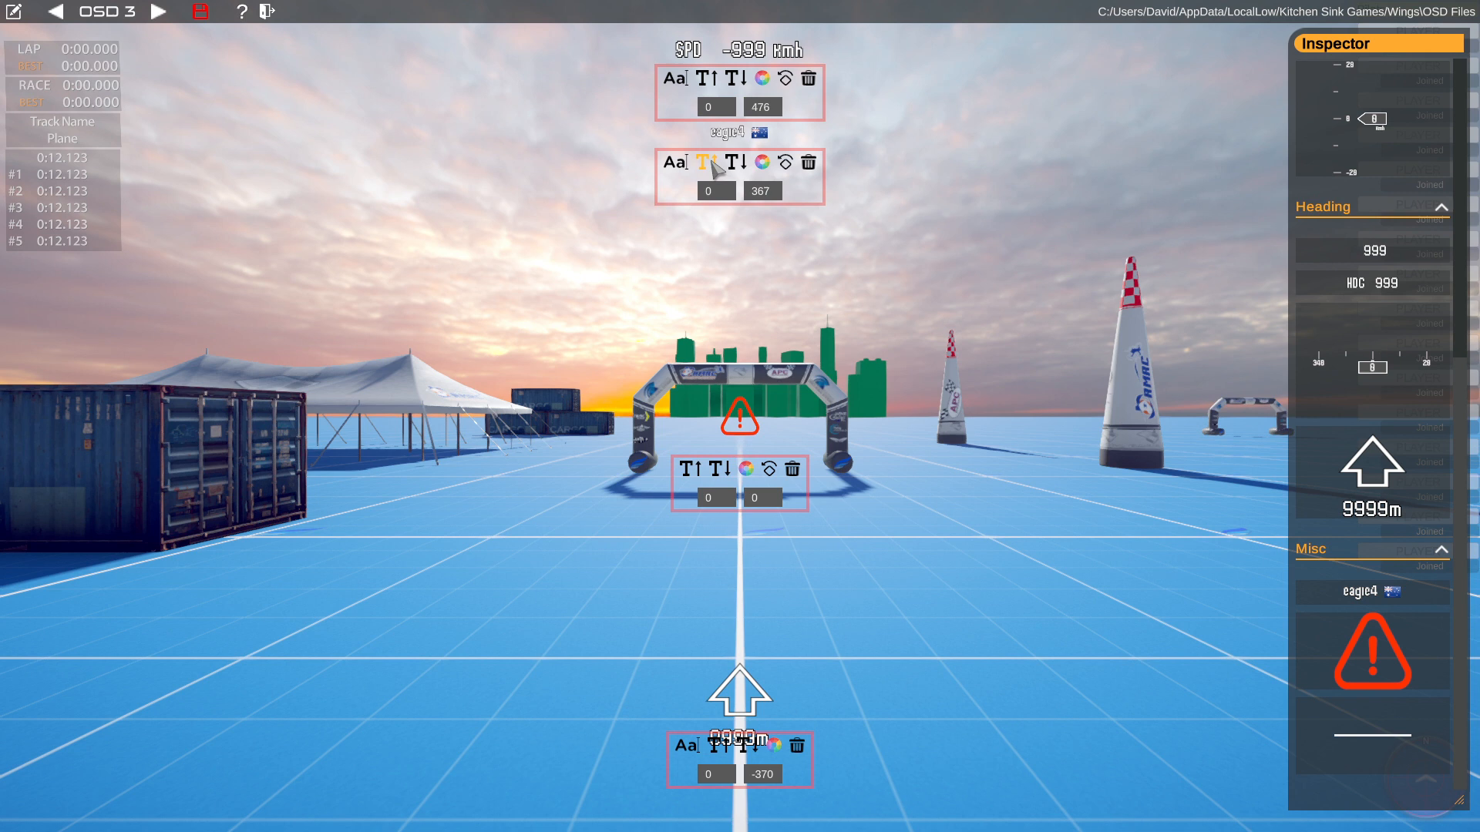
mouse_move(675, 161)
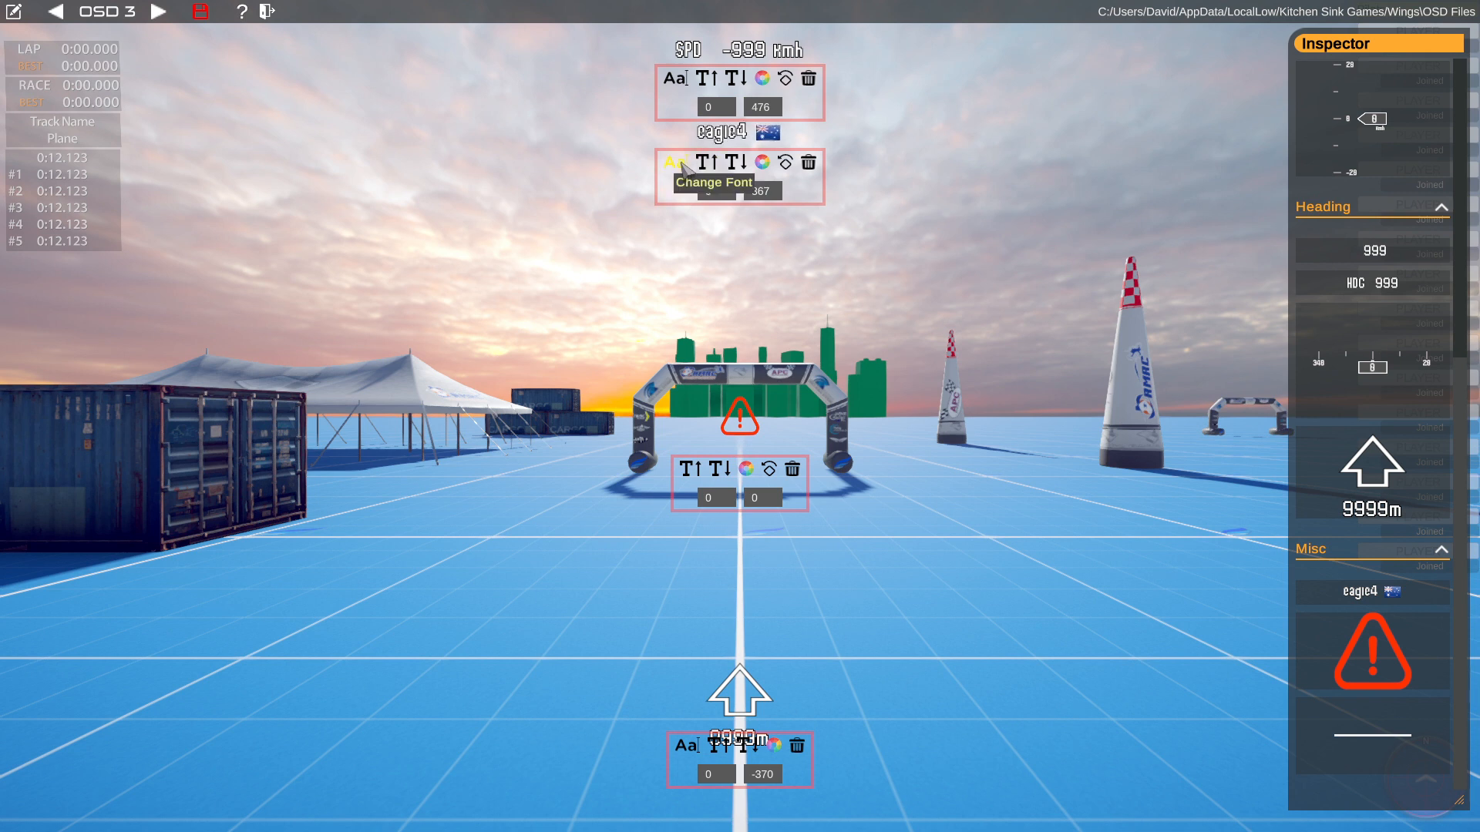
mouse_move(681, 166)
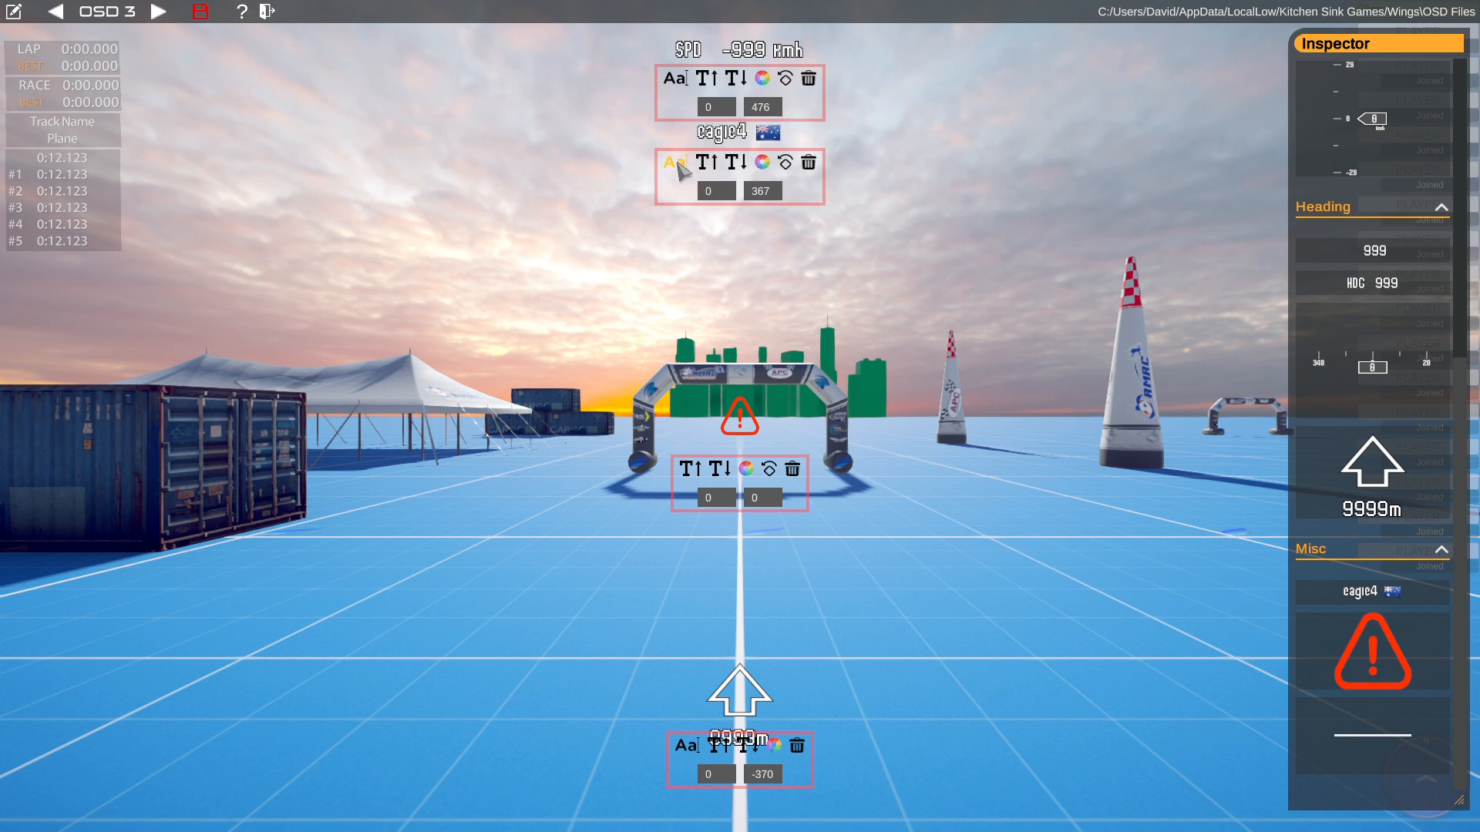
mouse_move(701, 167)
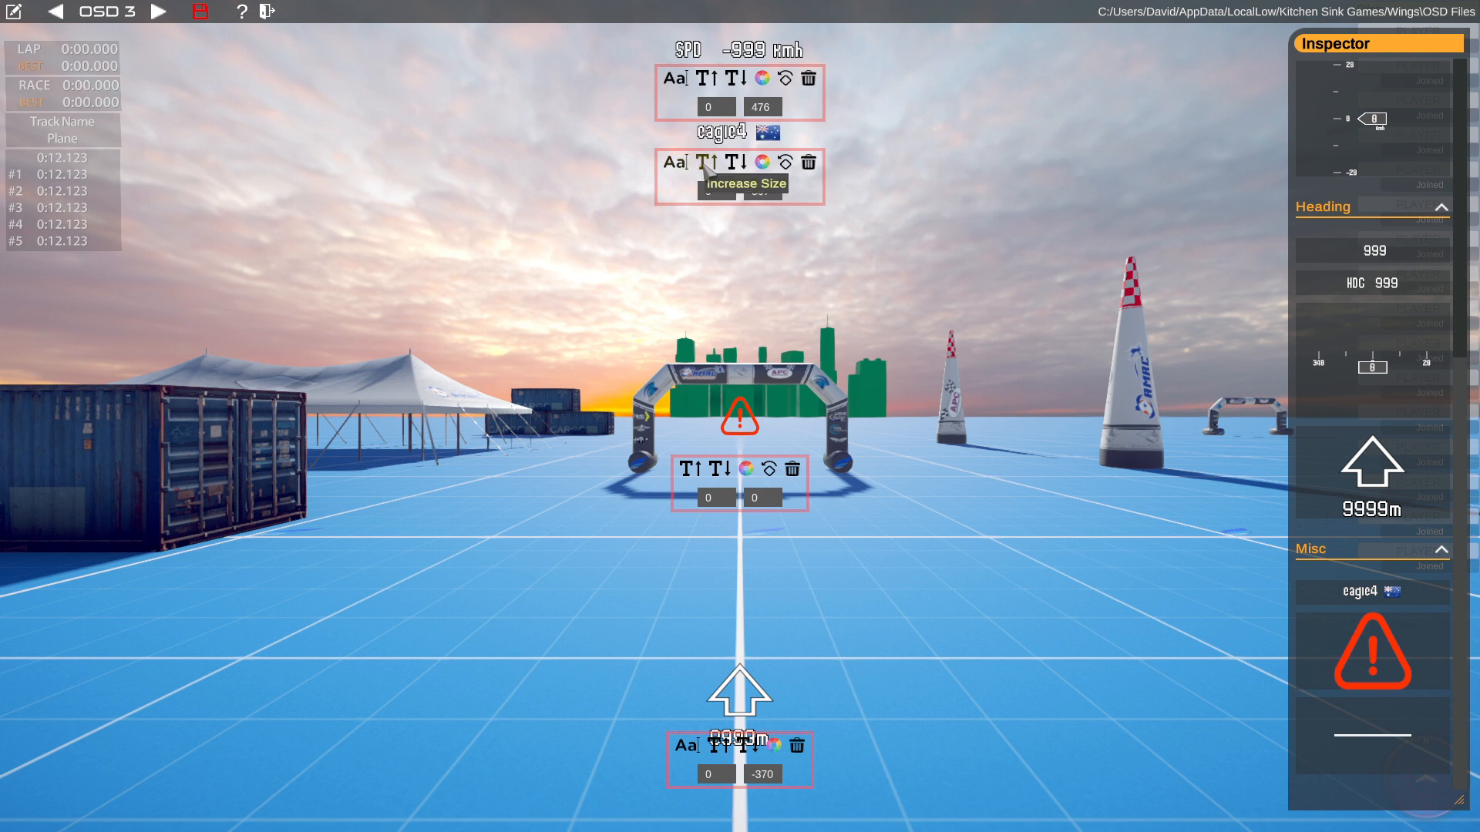
left_click(698, 162)
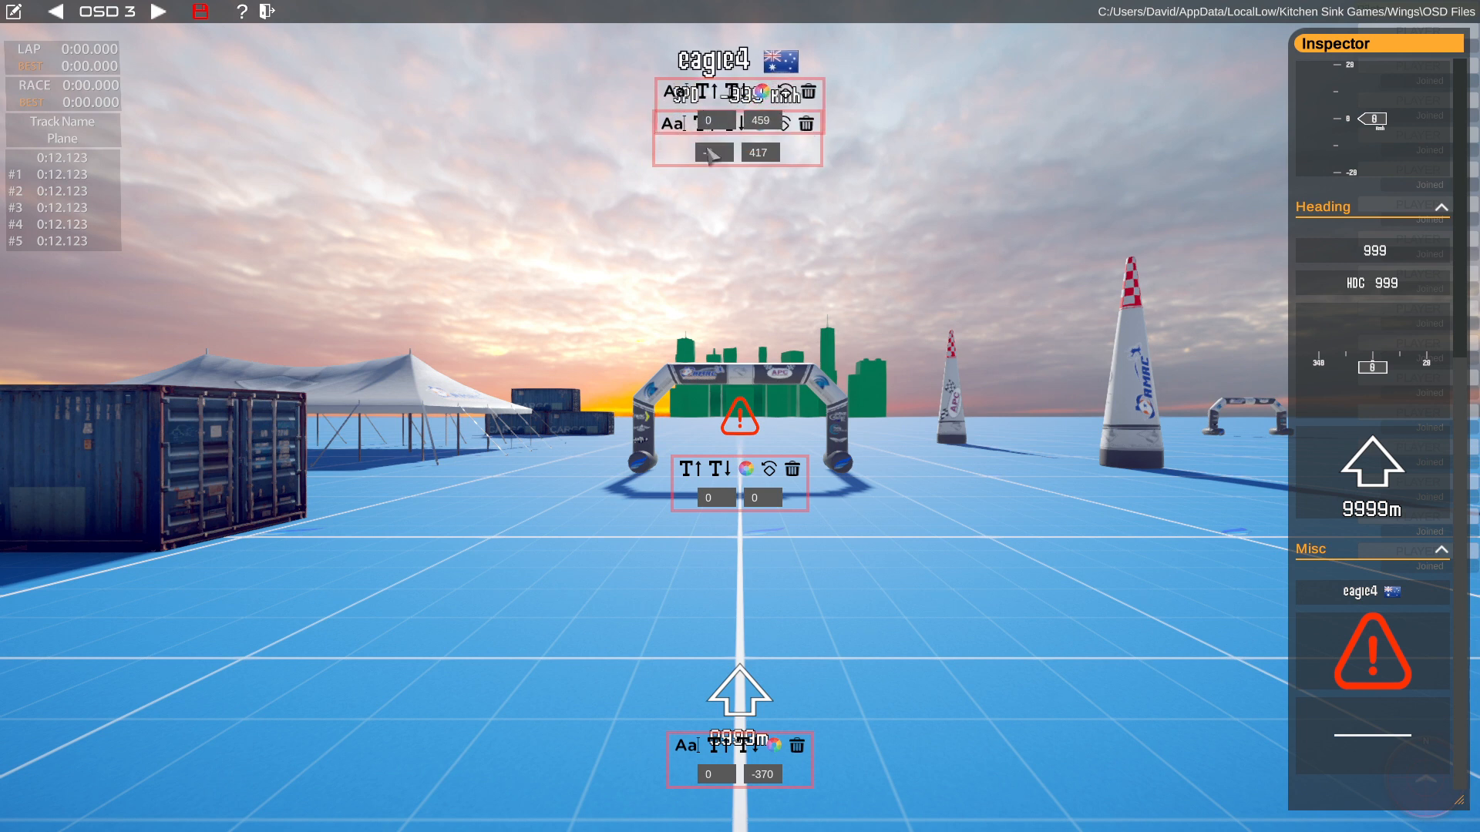
left_click(715, 151)
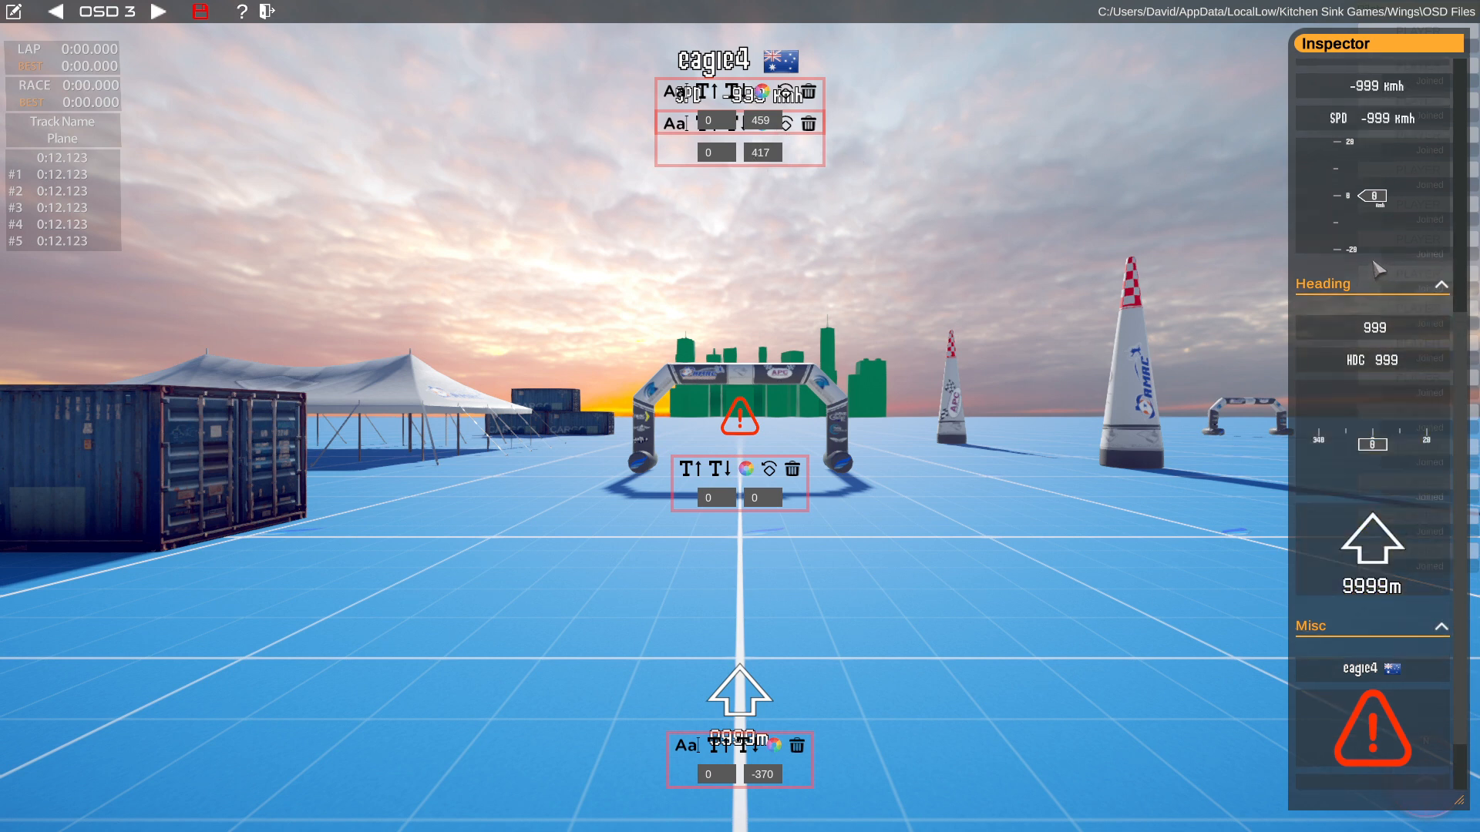
Browse the Inspector's altitude, speed and heading elements without changing OSD 3
scroll("up", 3)
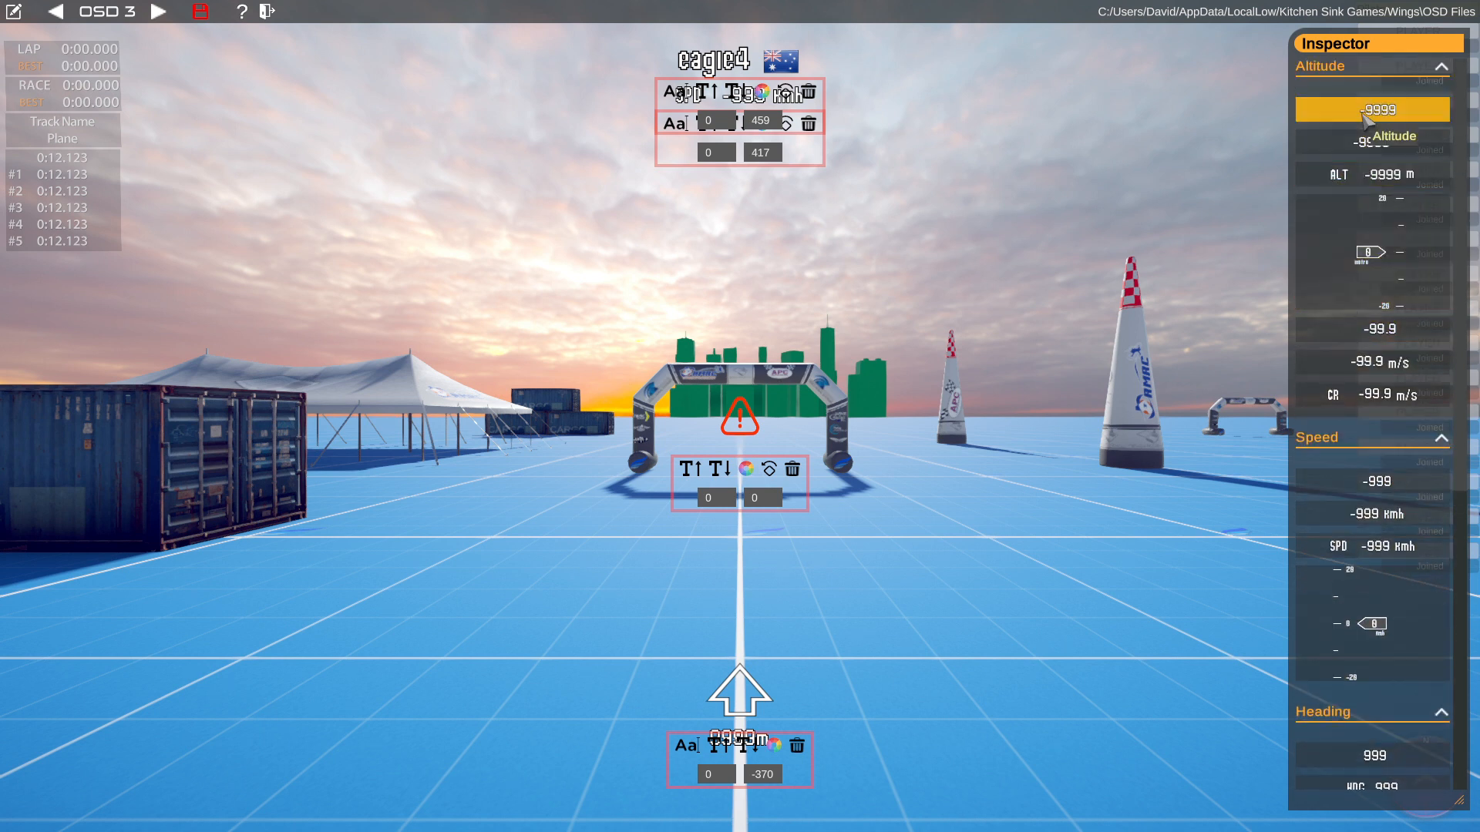
mouse_move(1376, 123)
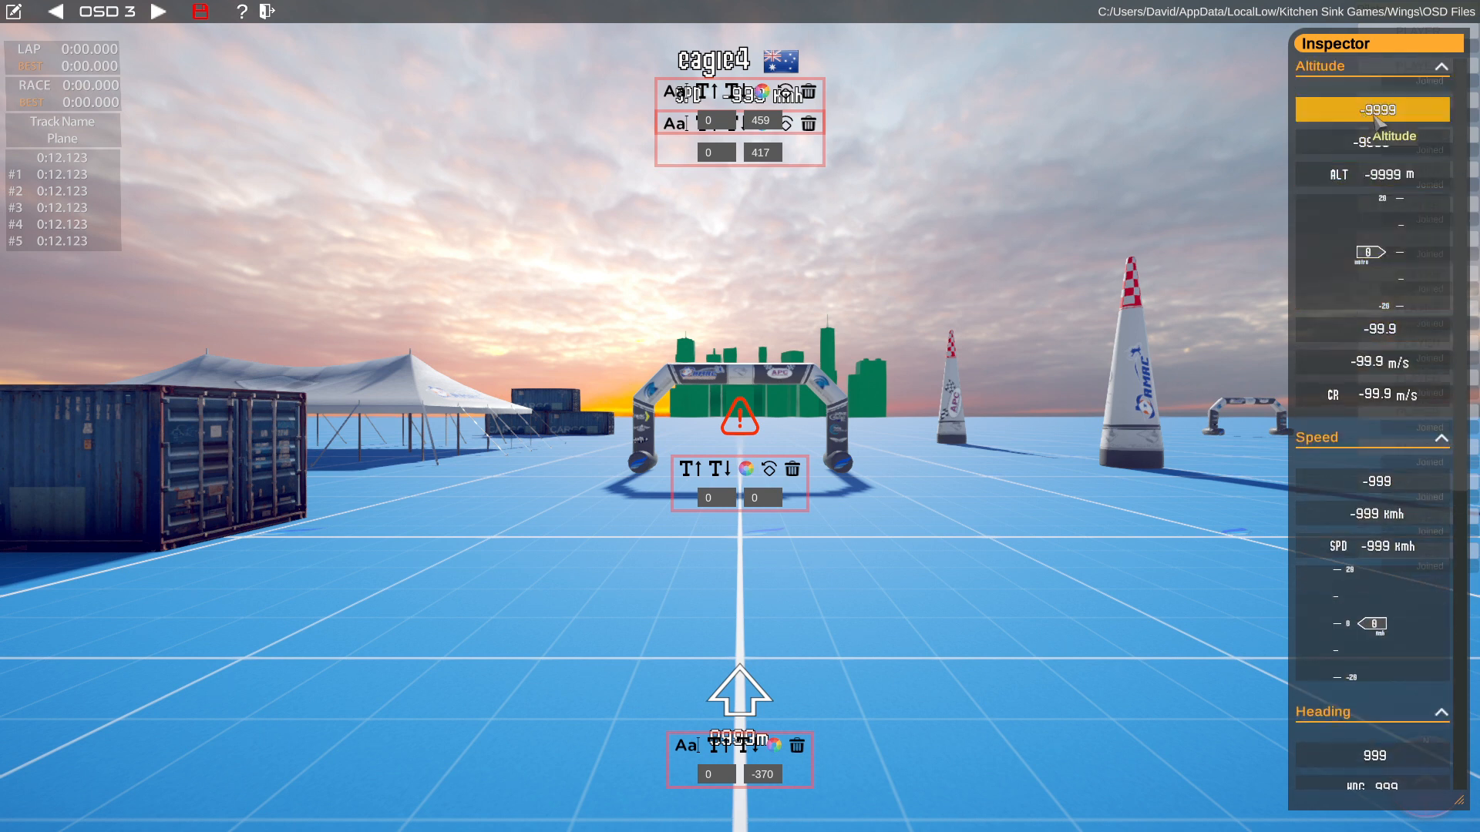
scroll("down", 3)
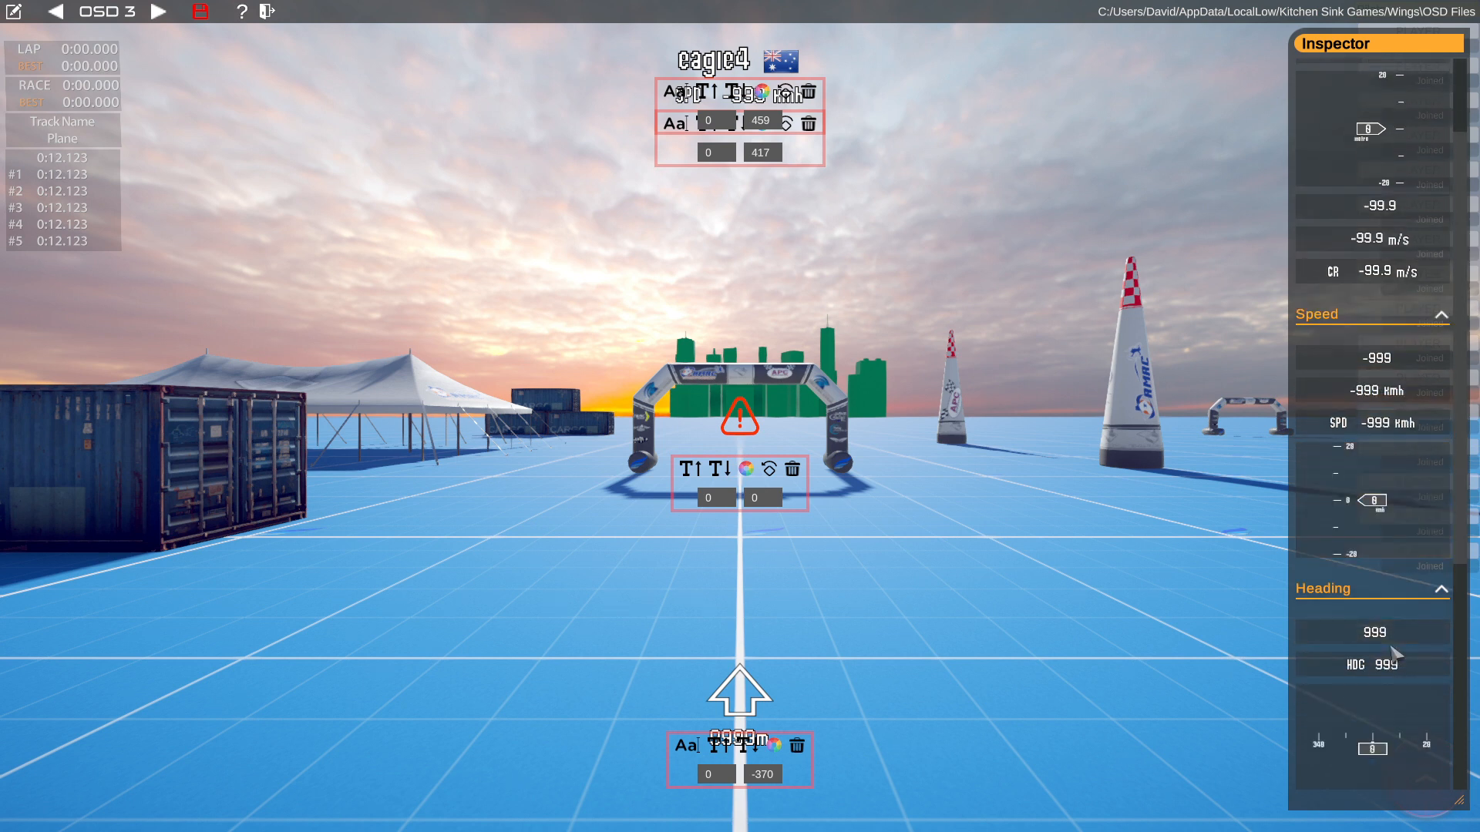
mouse_move(222, 40)
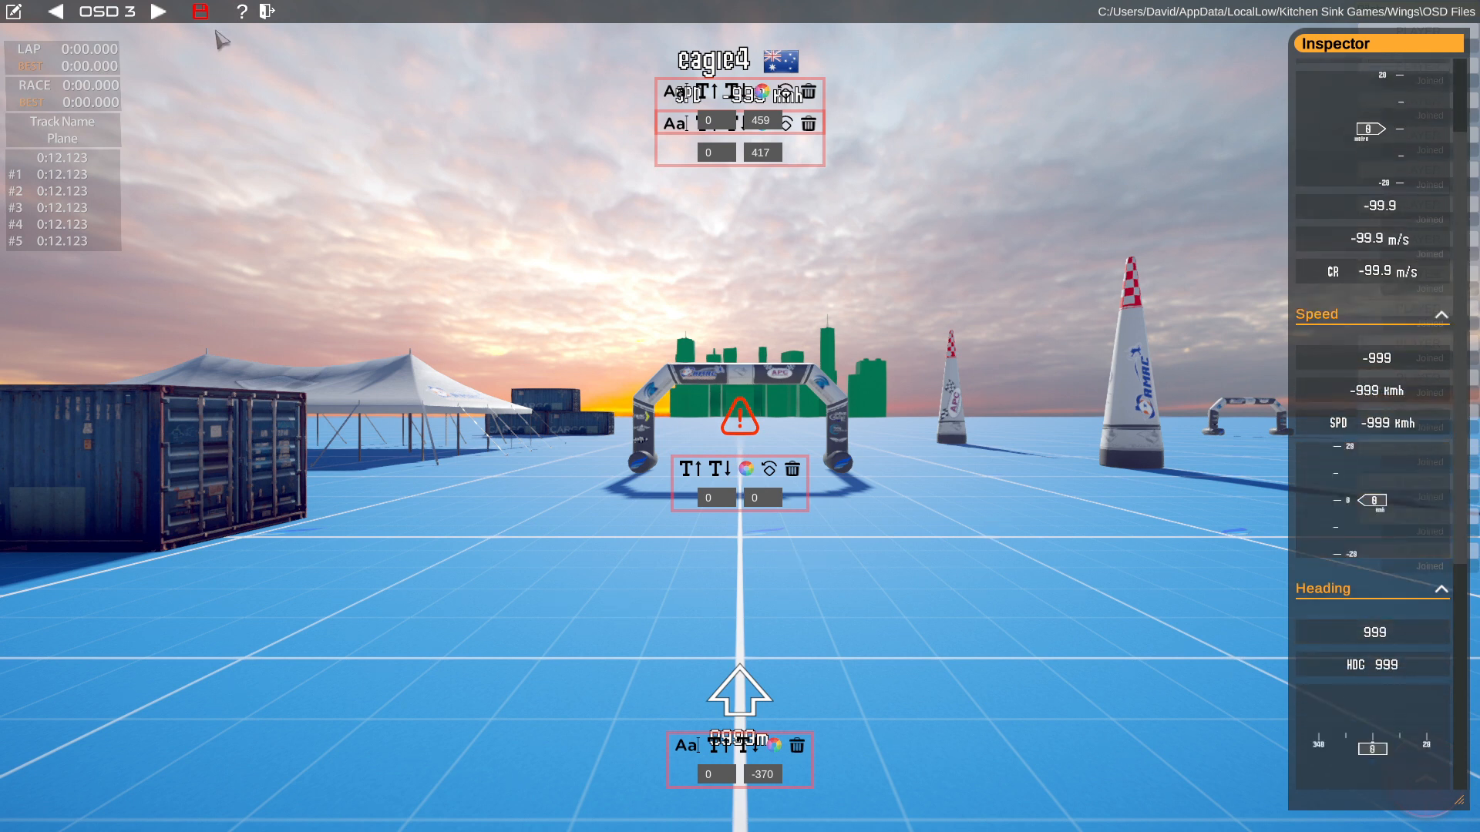
mouse_move(266, 11)
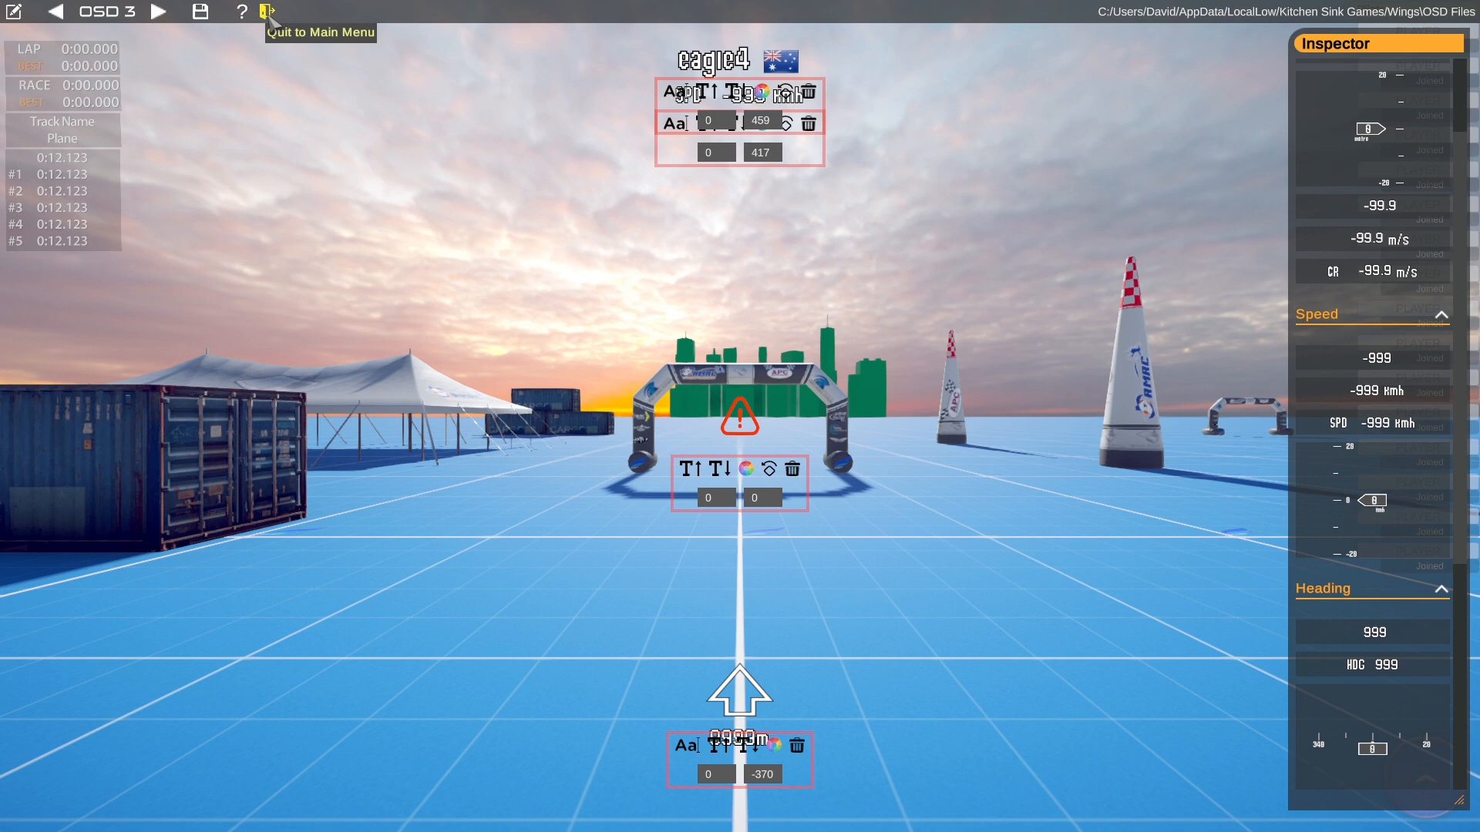
mouse_move(658, 498)
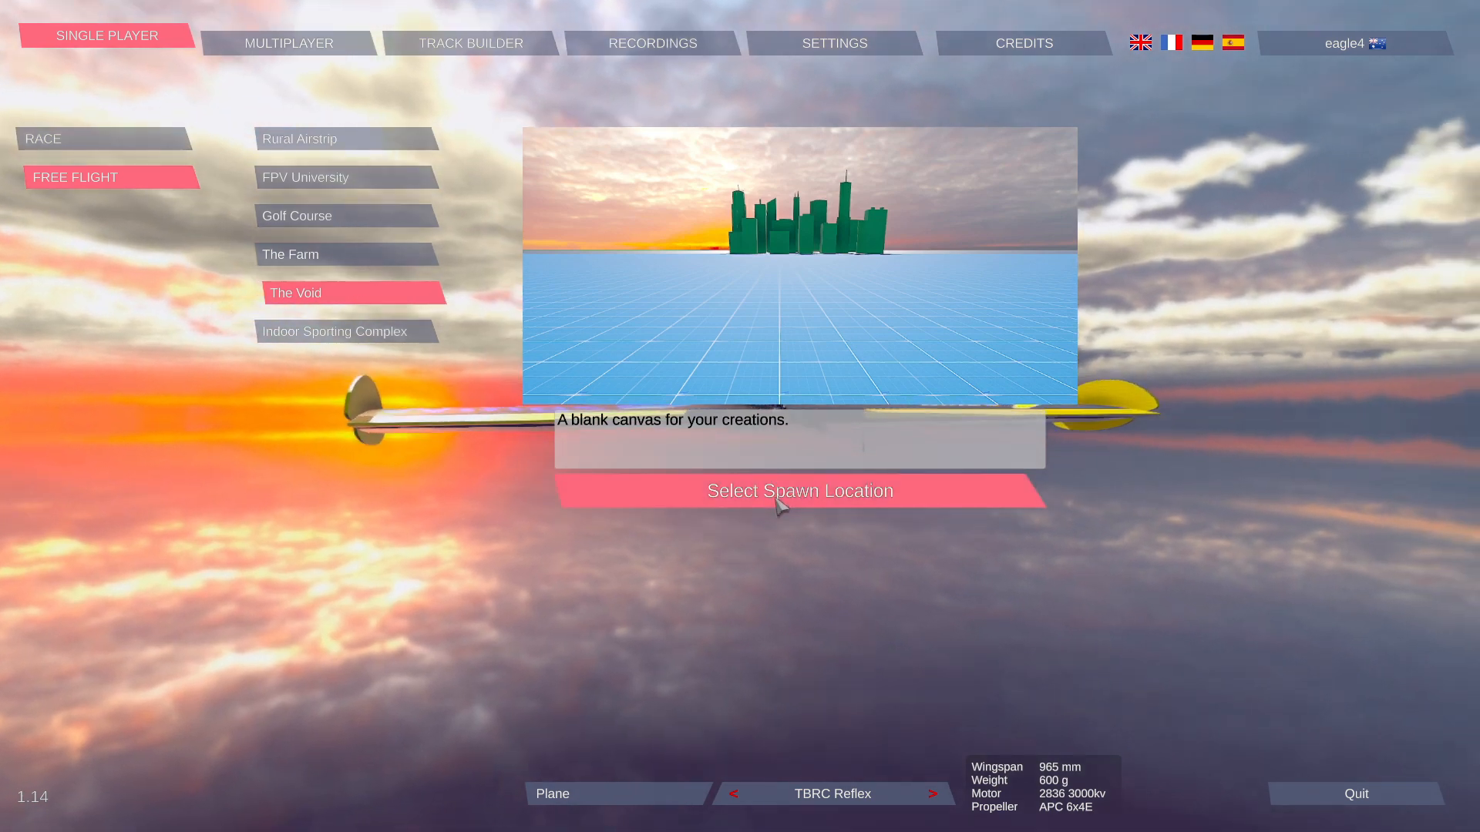
Select the Void spawn marker and launch into free flight
left_click(800, 490)
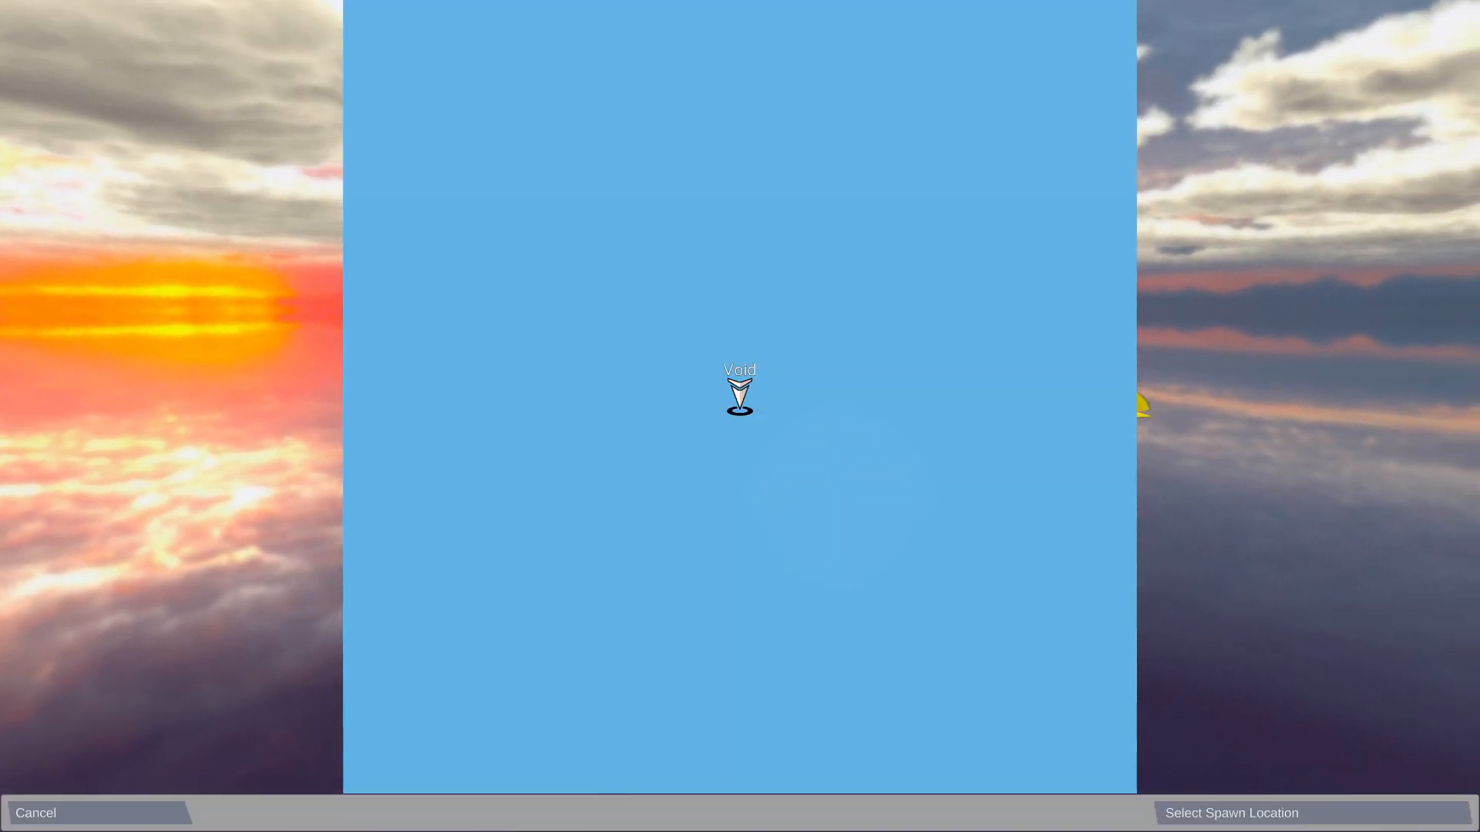
left_click(1230, 812)
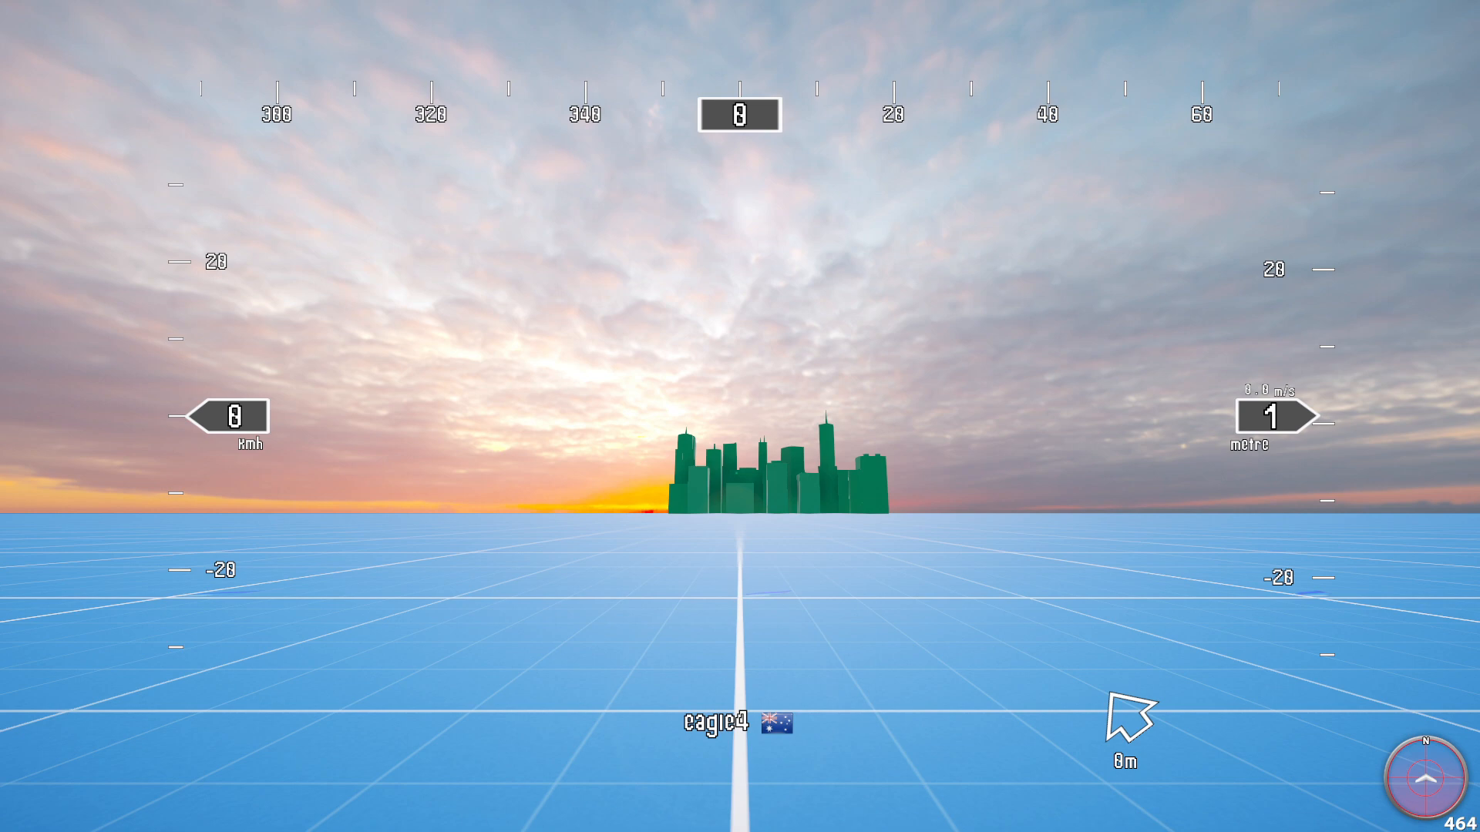
From the in-flight menu's Display settings, set On Screen Display to OSD 3
key("Escape")
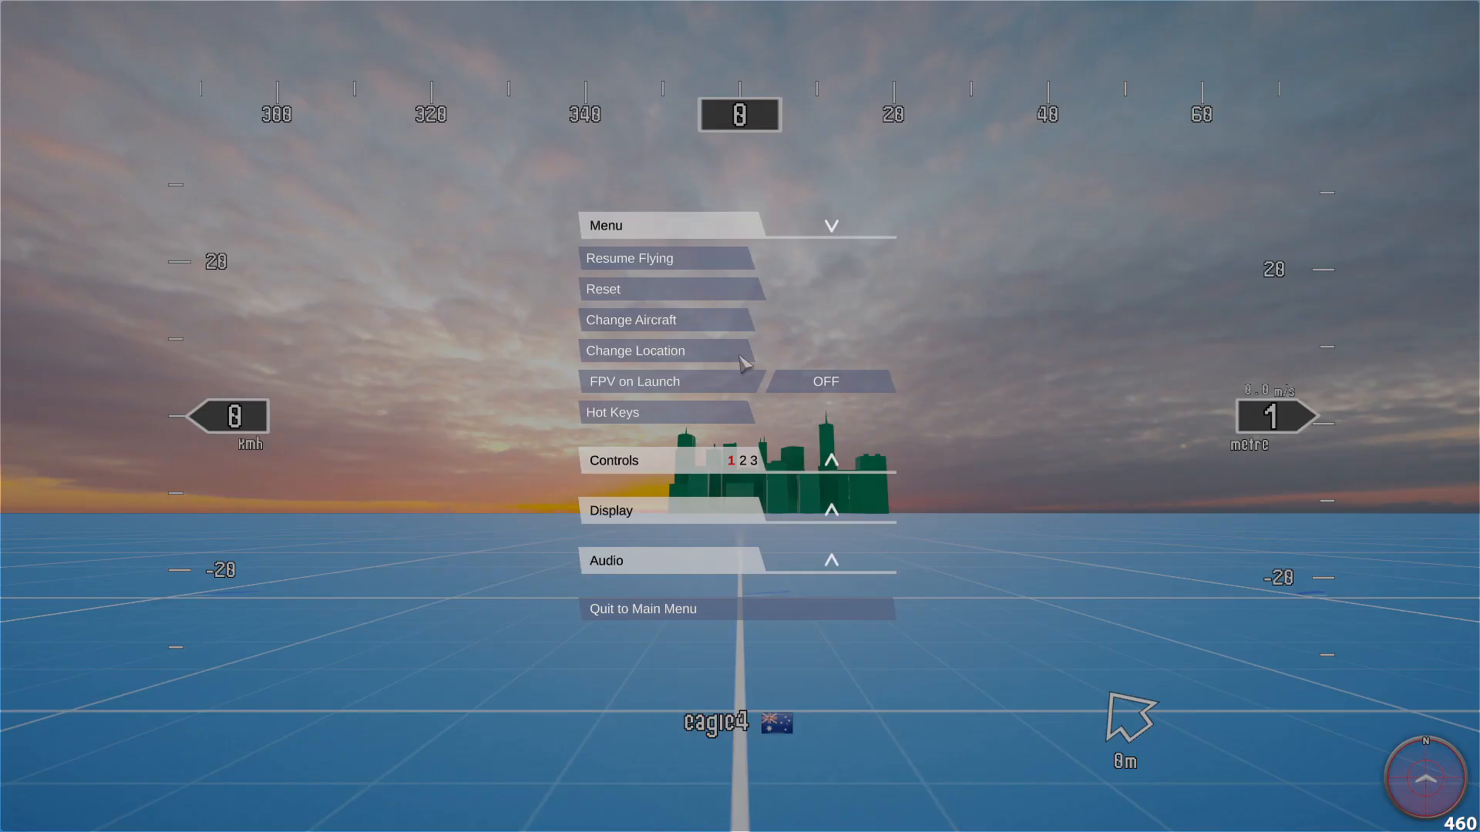
mouse_move(661, 510)
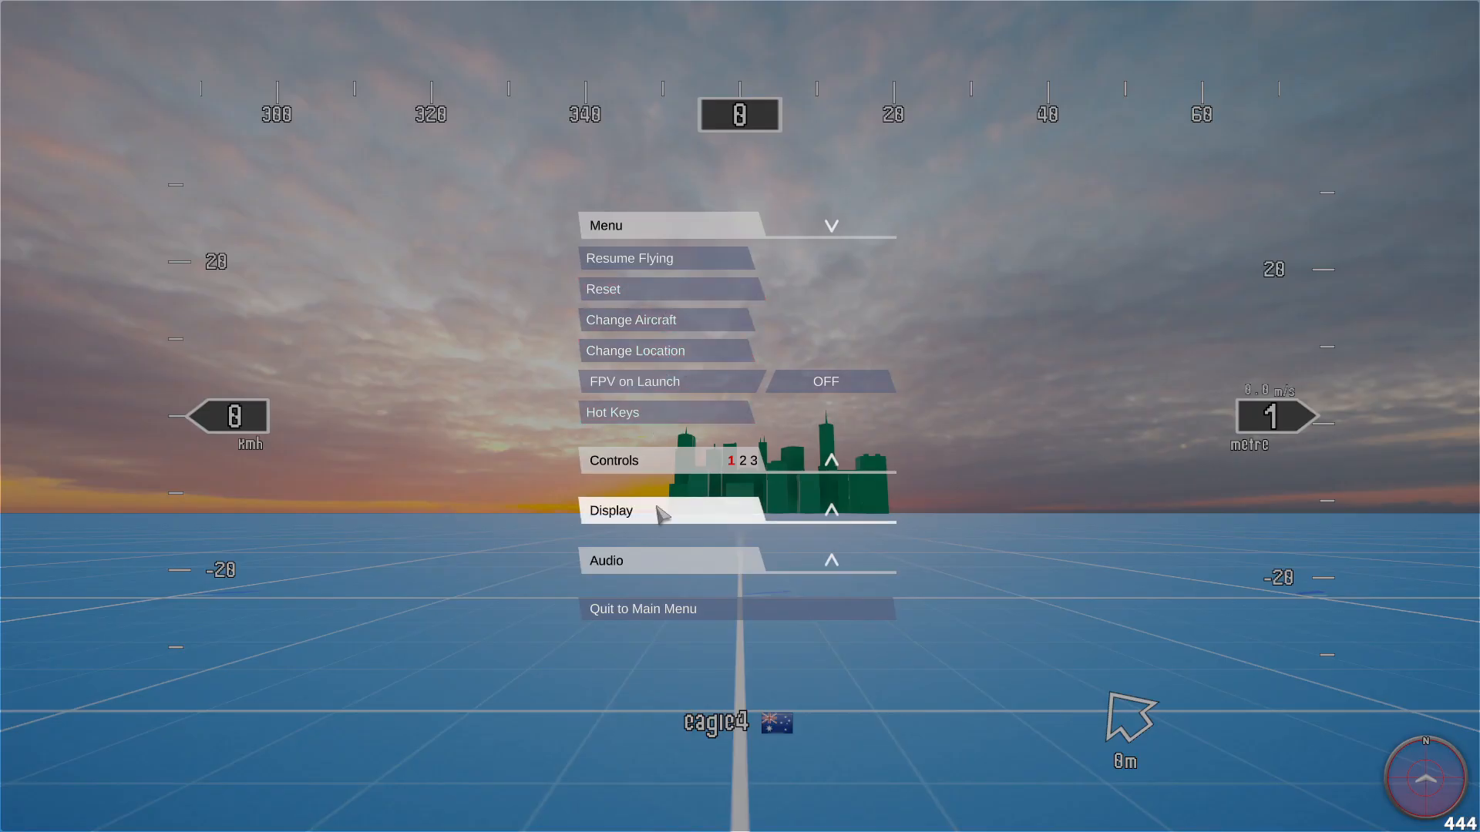
left_click(611, 510)
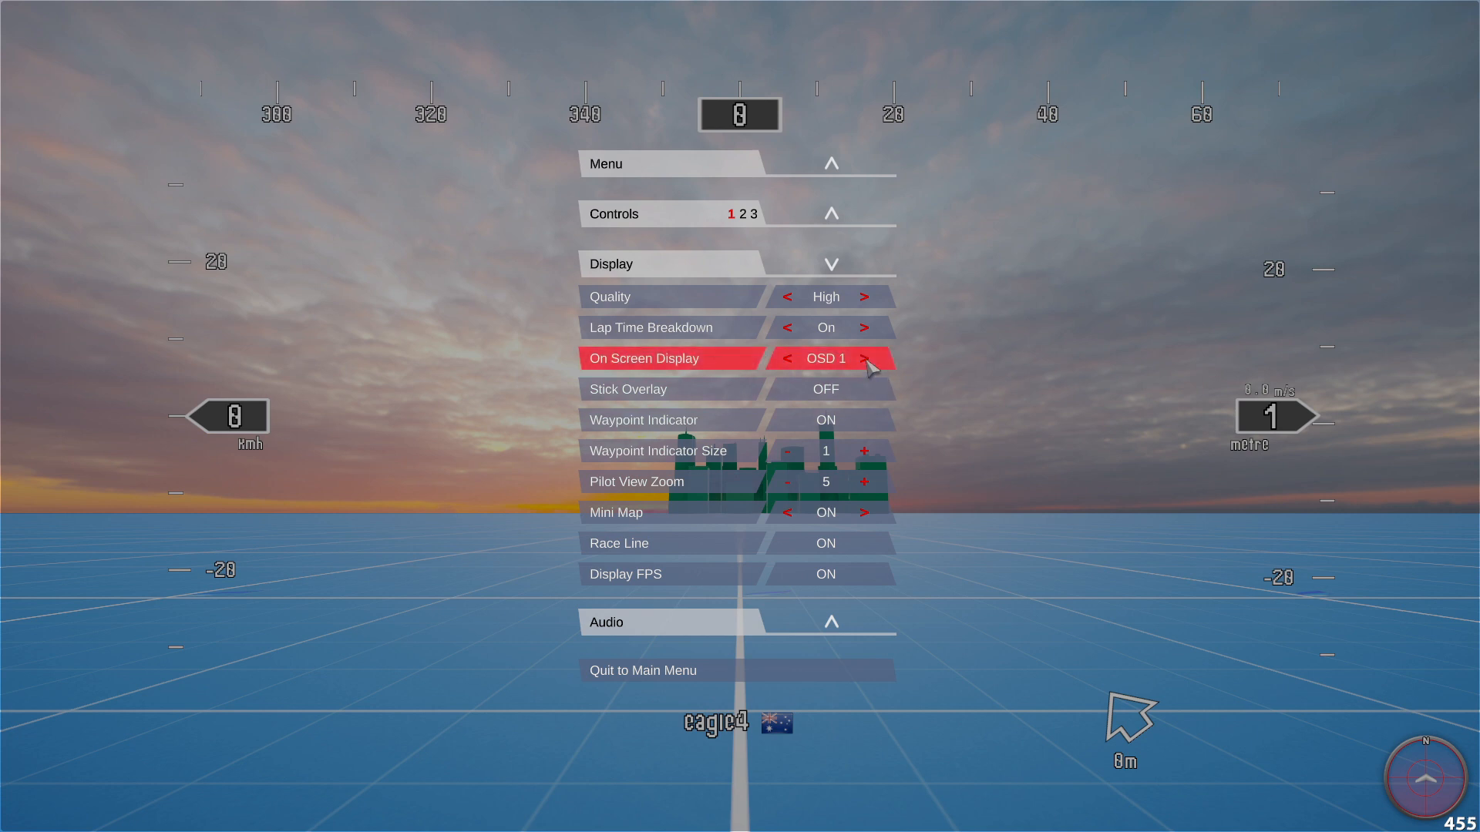
left_click(863, 359)
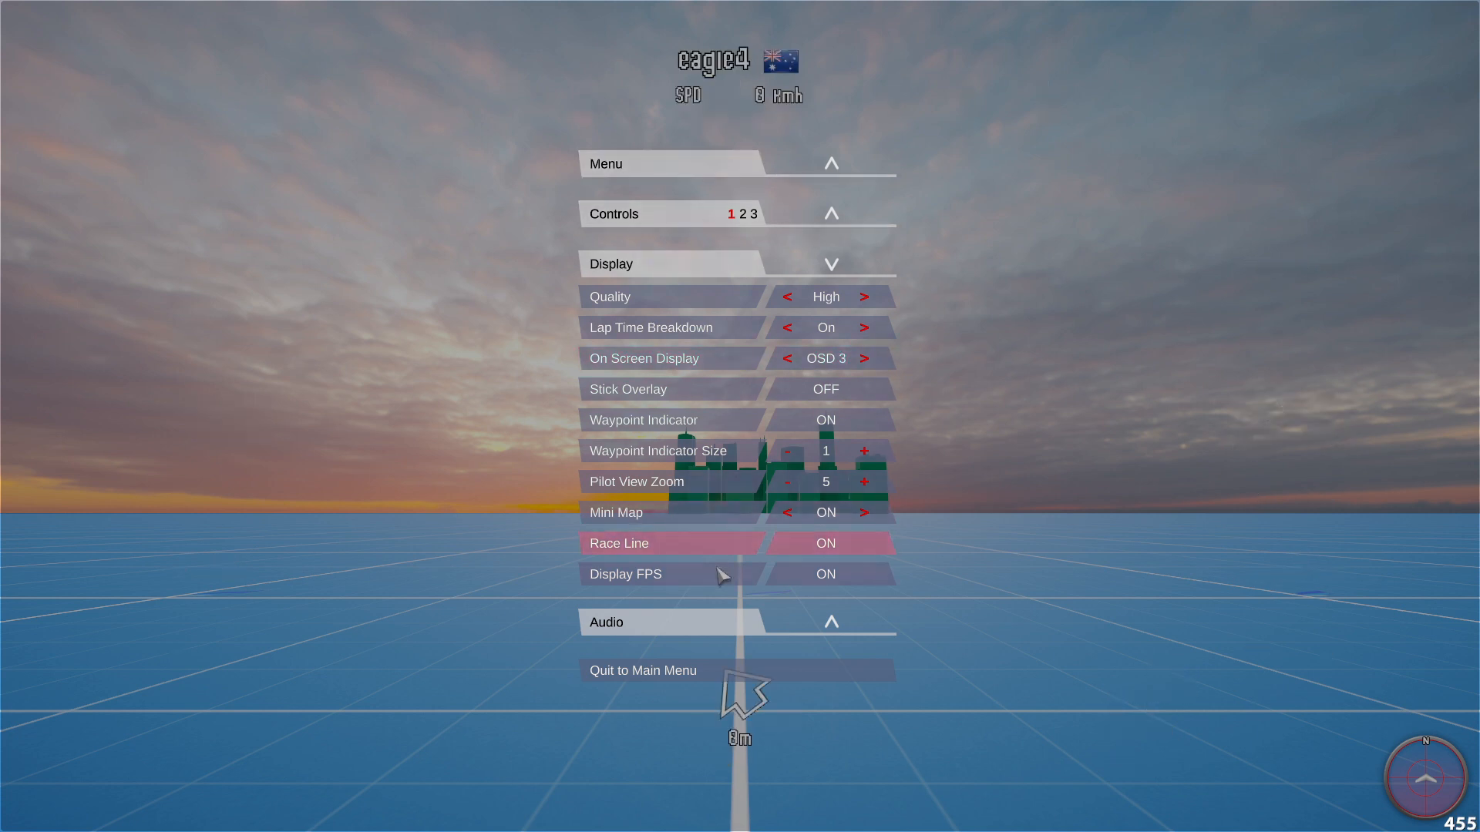